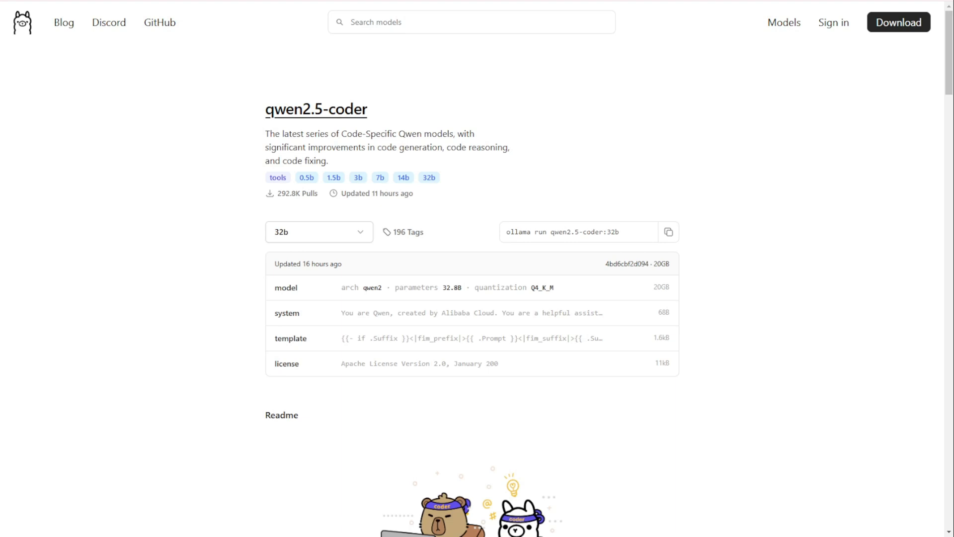
Expand the qwen2.5-coder 32b tag dropdown and browse all tags with their download sizes.
scroll("down", 3)
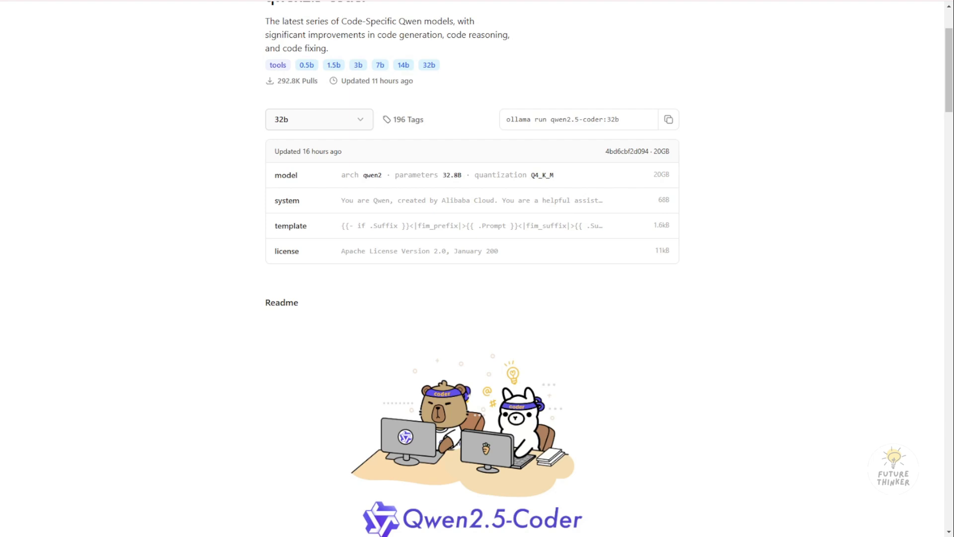
left_click(319, 119)
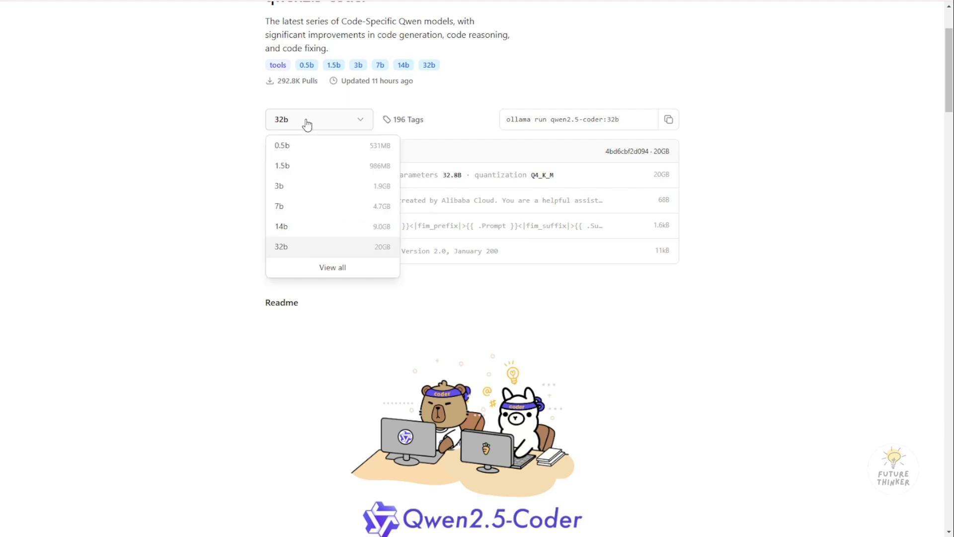
mouse_move(309, 224)
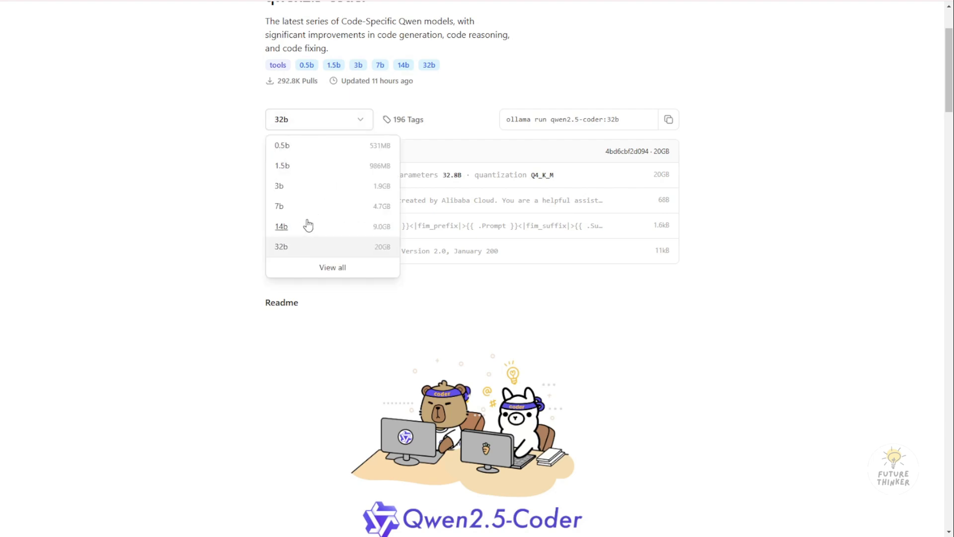
mouse_move(286, 212)
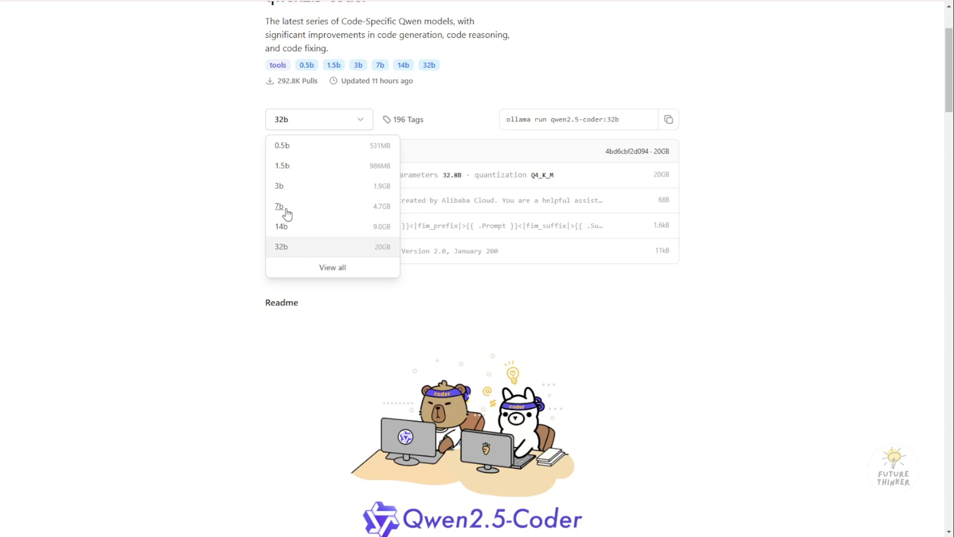
mouse_move(285, 186)
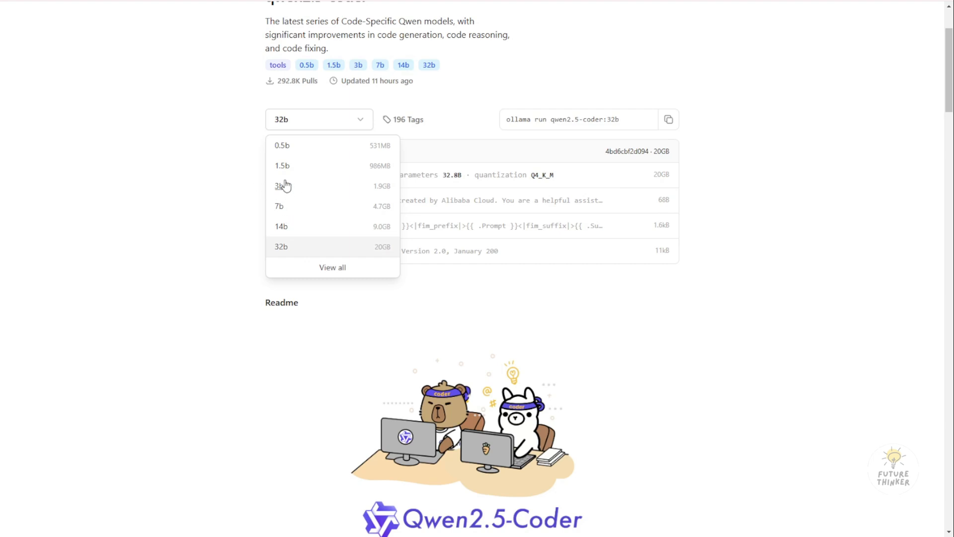
mouse_move(331, 269)
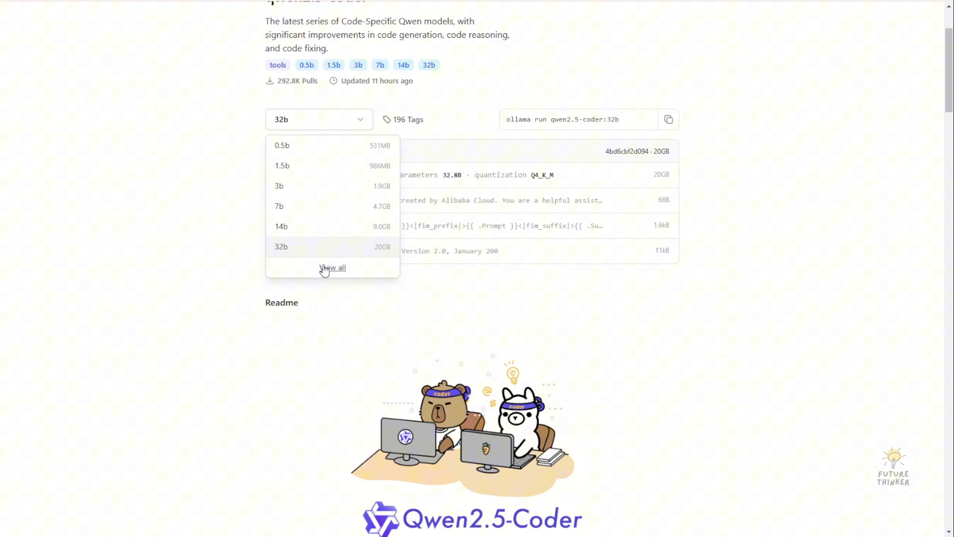
left_click(332, 267)
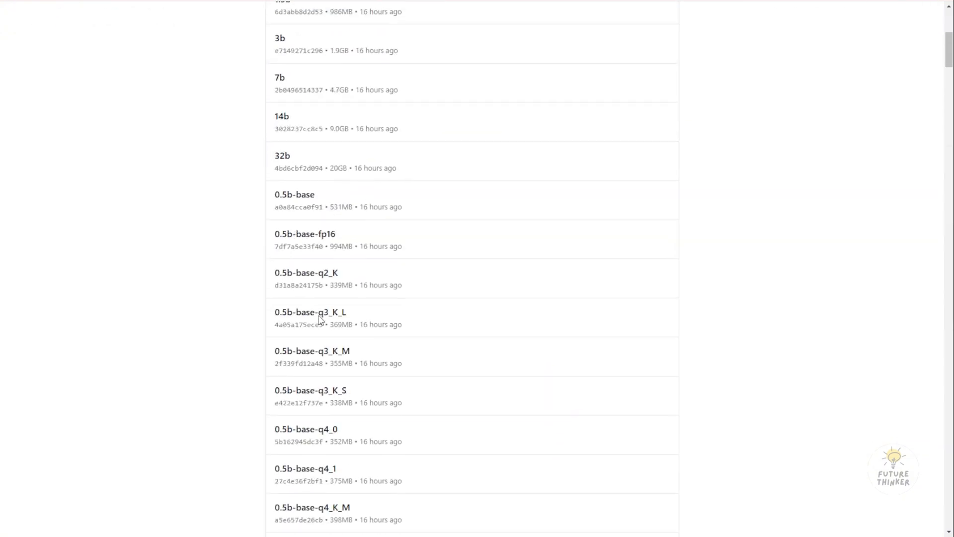
scroll("down", 3)
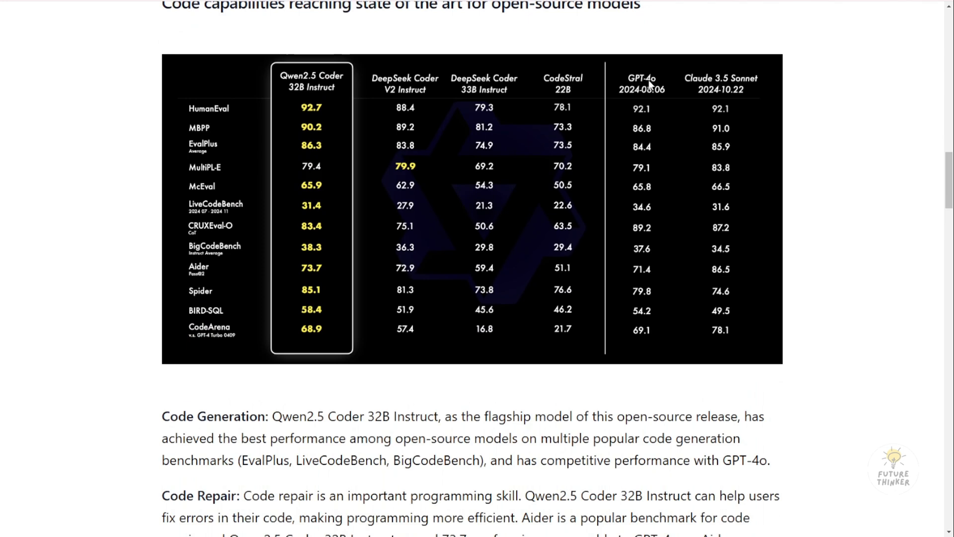
mouse_move(678, 100)
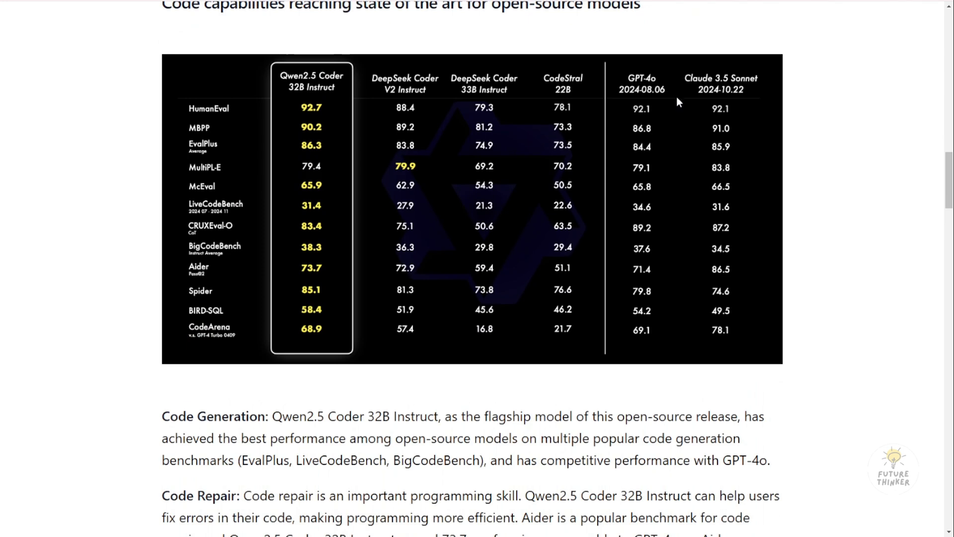
mouse_move(689, 95)
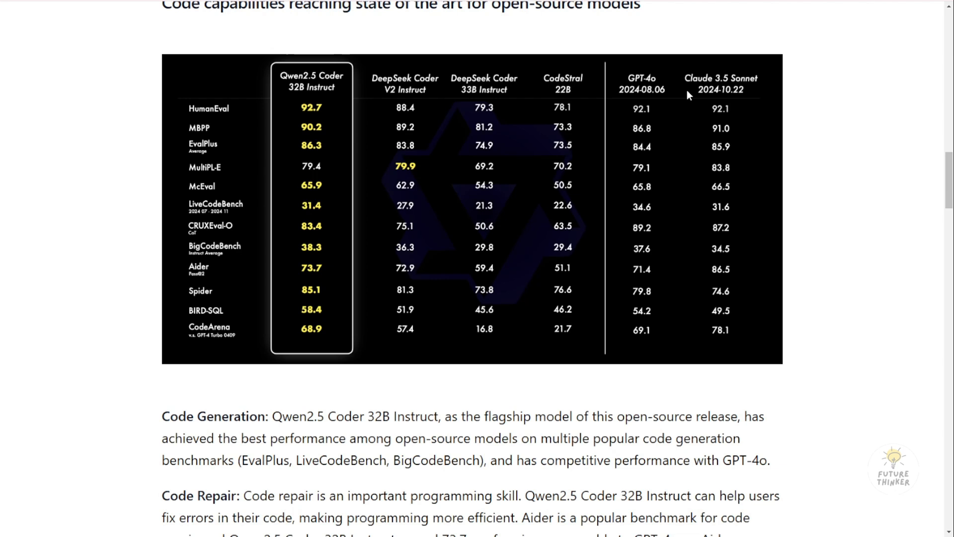
mouse_move(746, 88)
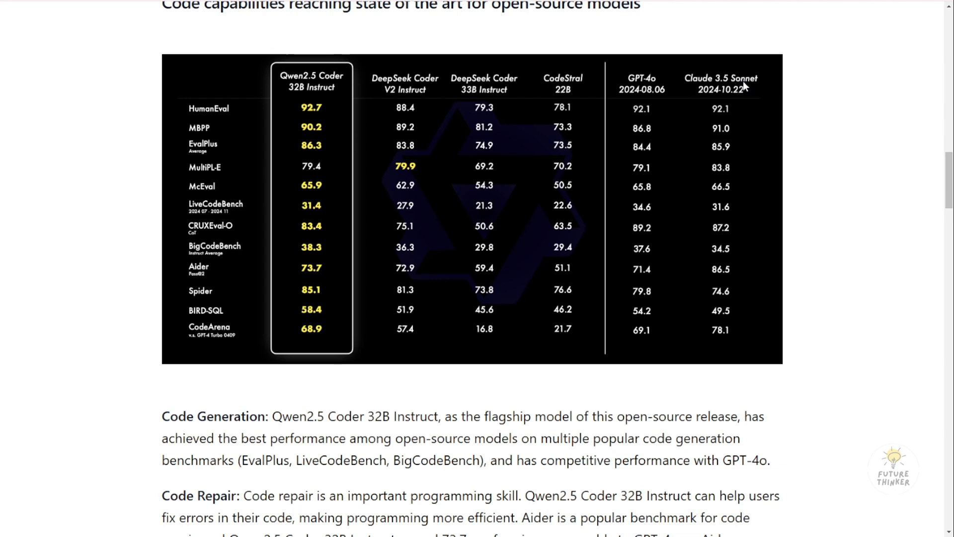
mouse_move(282, 253)
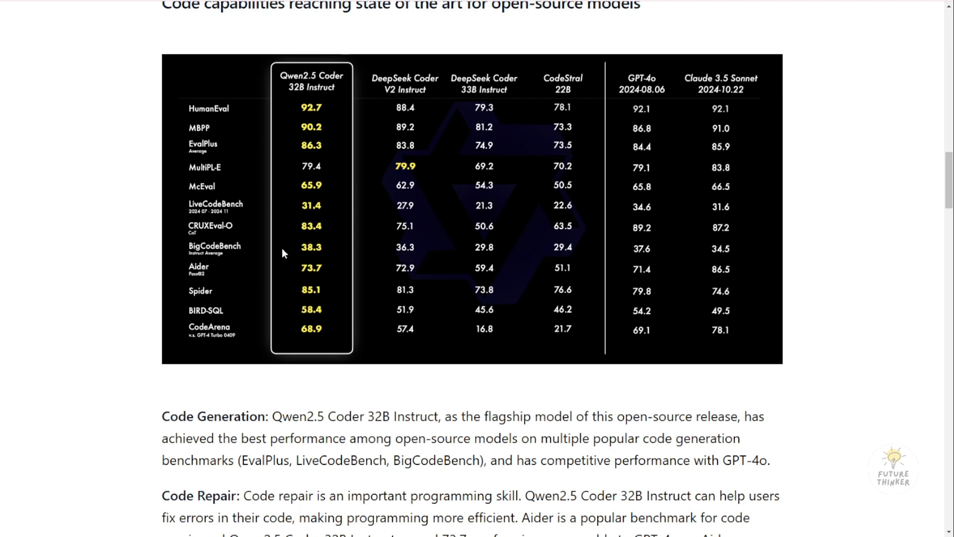
scroll("down", 3)
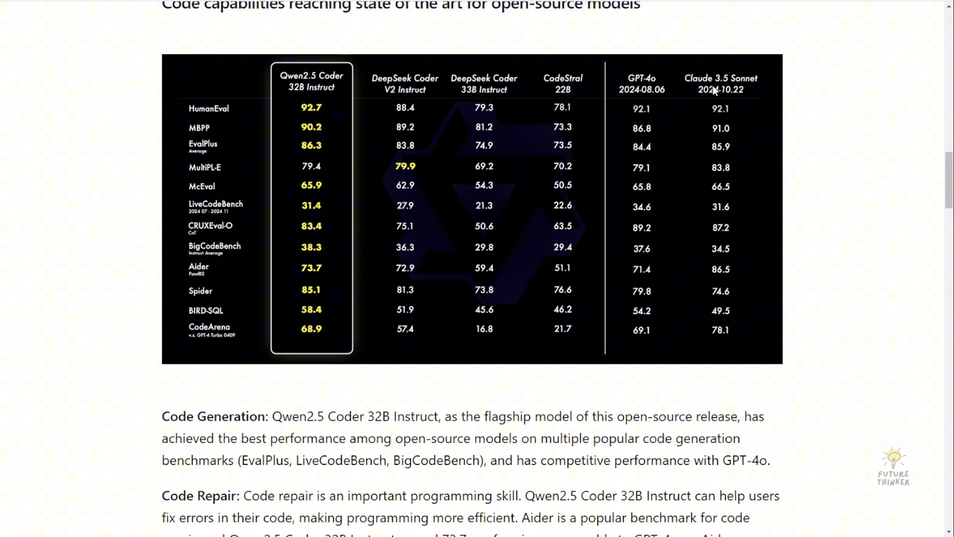
mouse_move(684, 109)
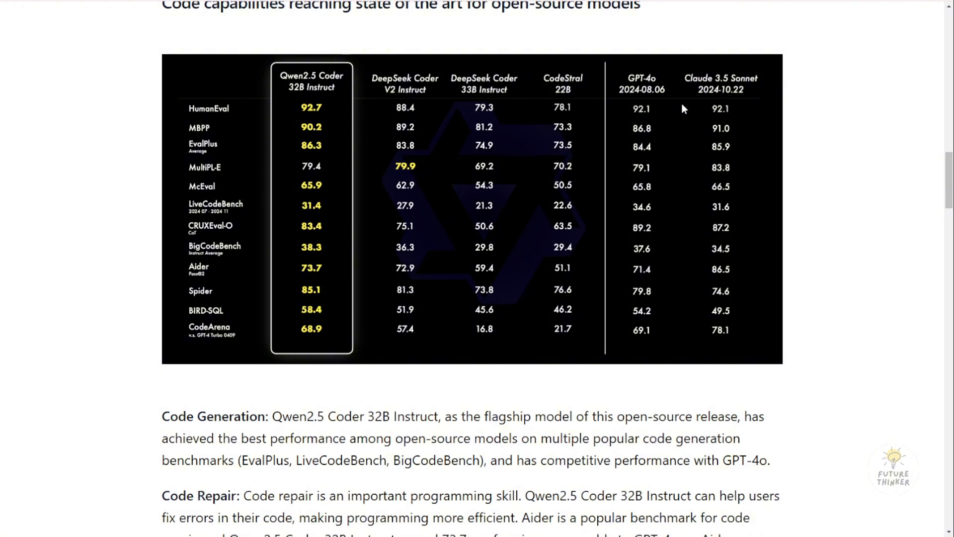
mouse_move(644, 150)
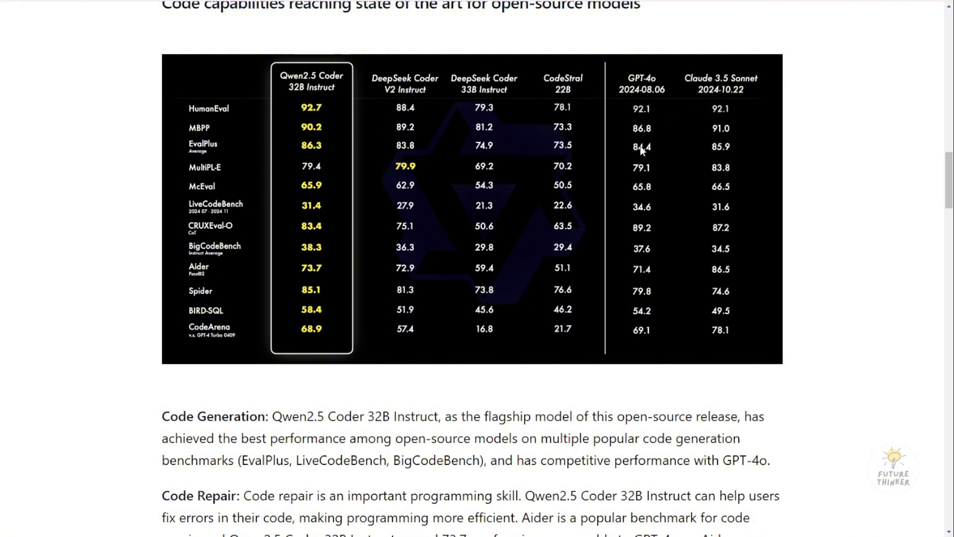
mouse_move(640, 89)
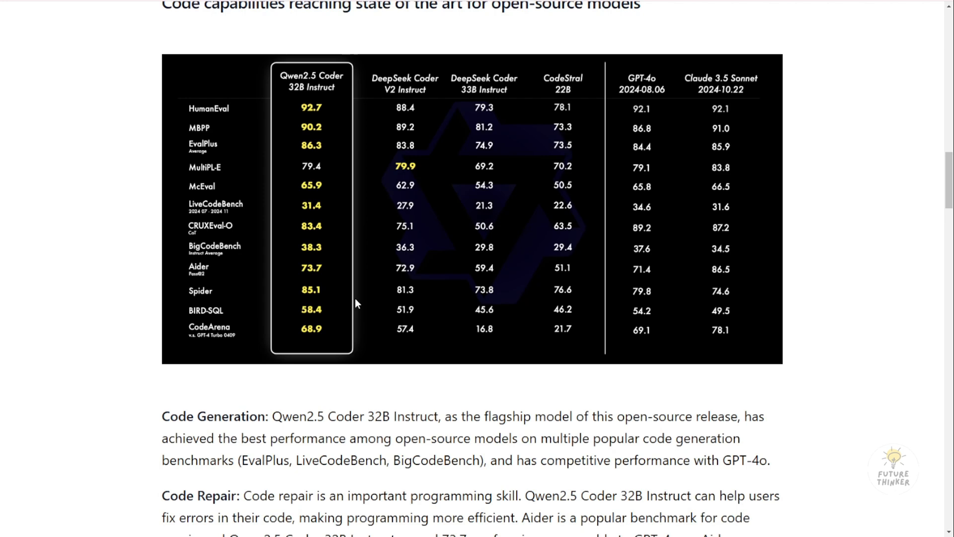
scroll("down", 3)
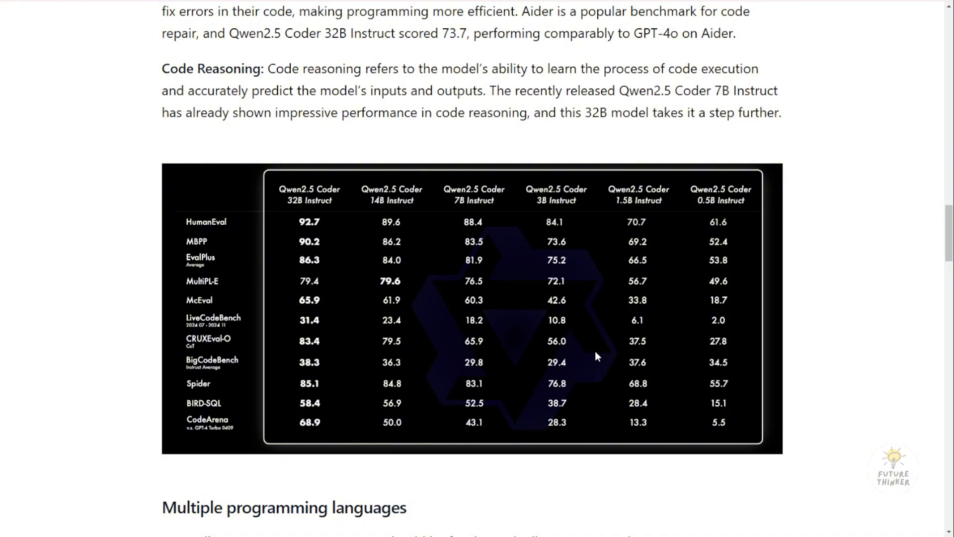
scroll("down", 3)
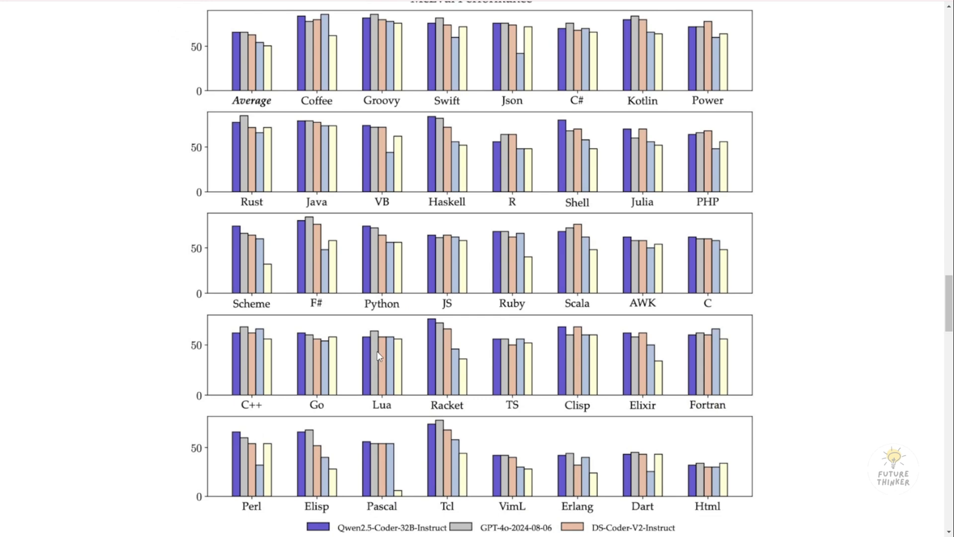
scroll("down", 3)
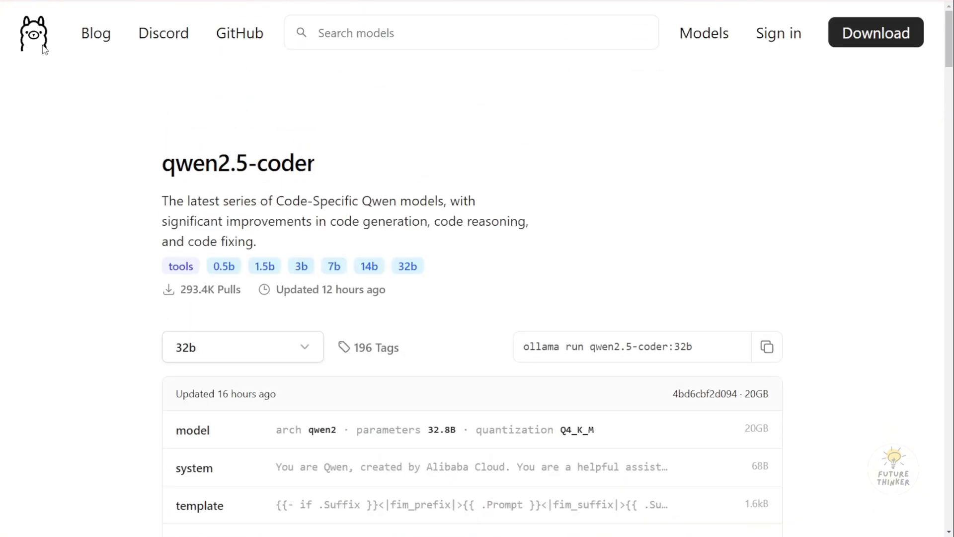
mouse_move(239, 36)
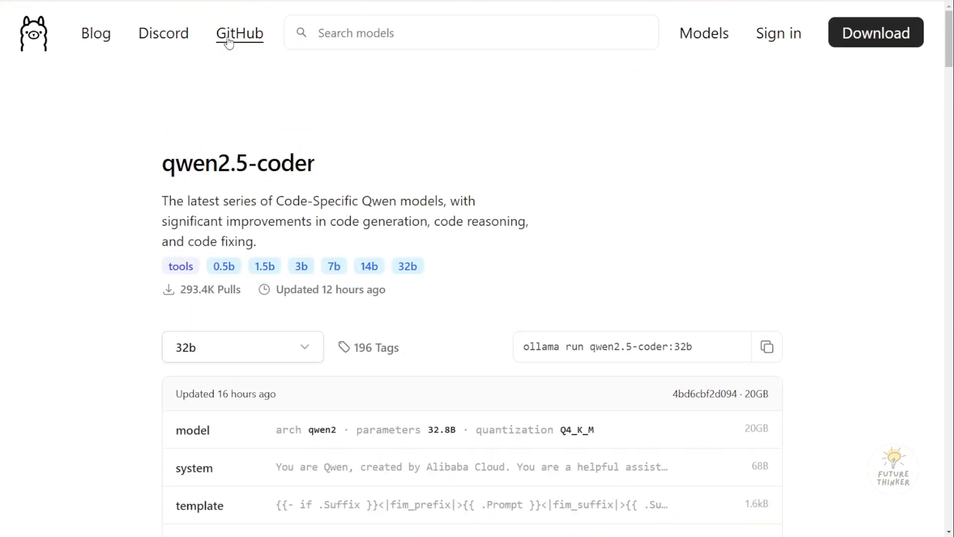
Highlight the 'ollama run qwen2.5-coder:32b' command on the qwen2.5-coder page.
scroll("down", 3)
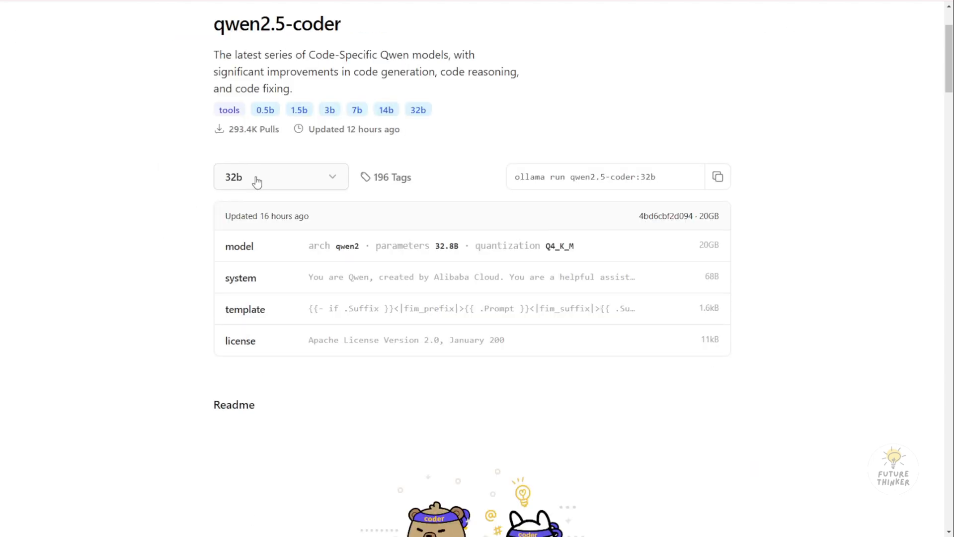
left_click(280, 177)
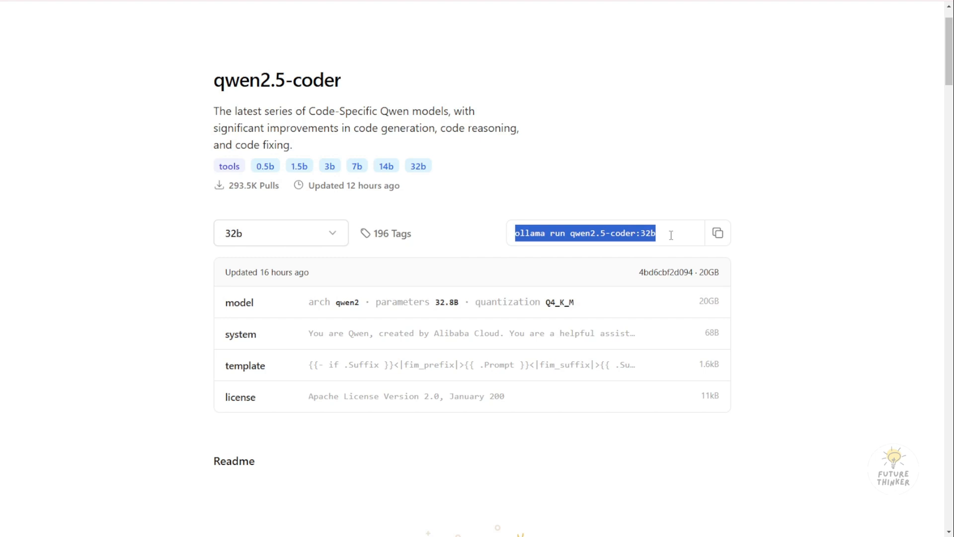
left_click(718, 233)
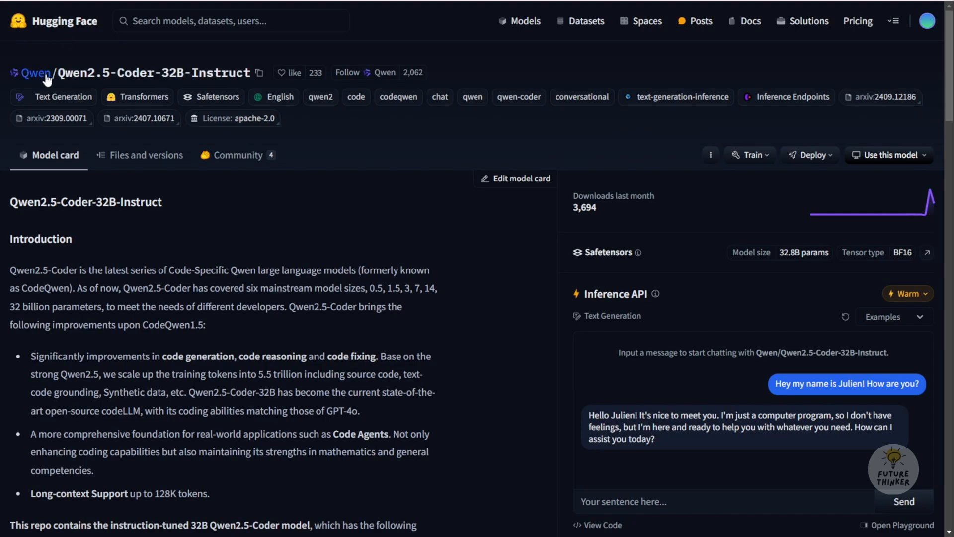
mouse_move(25, 75)
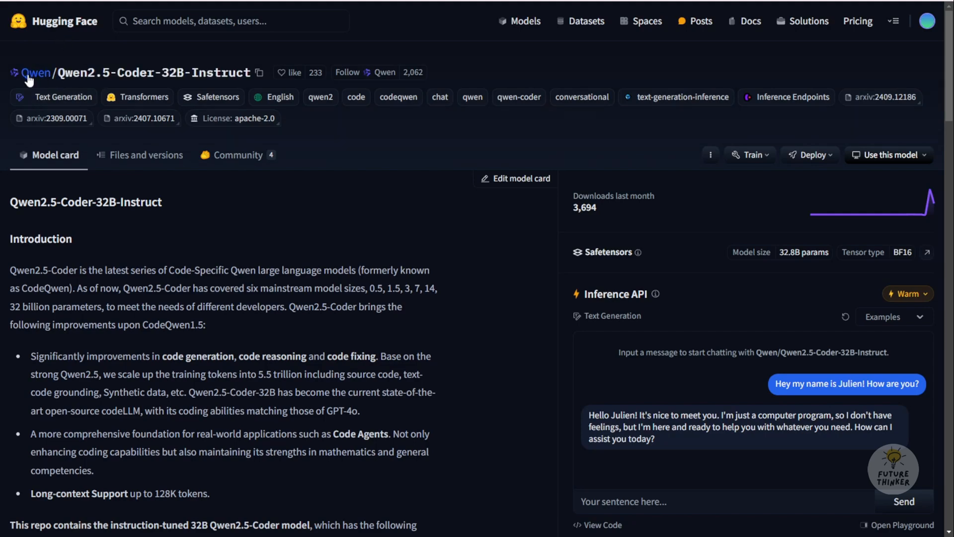
mouse_move(61, 100)
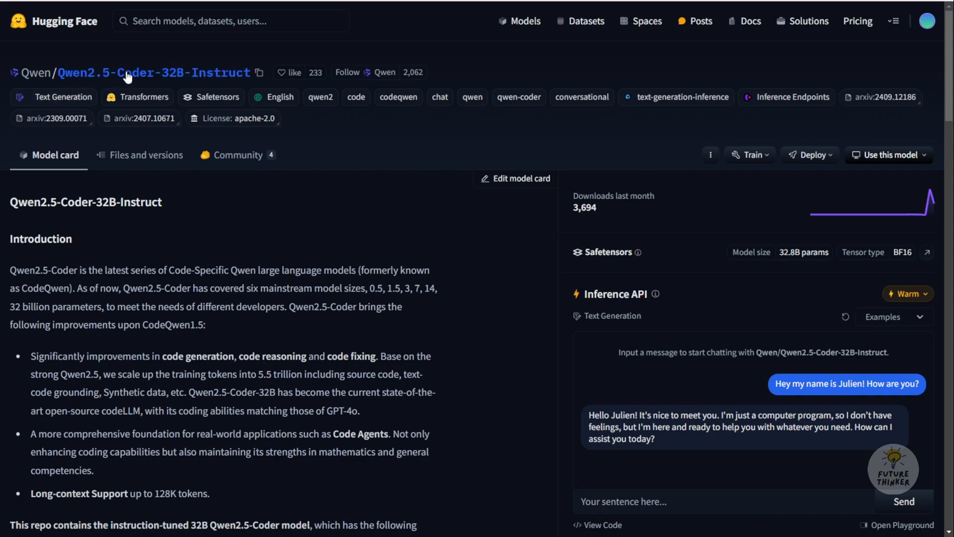
mouse_move(181, 79)
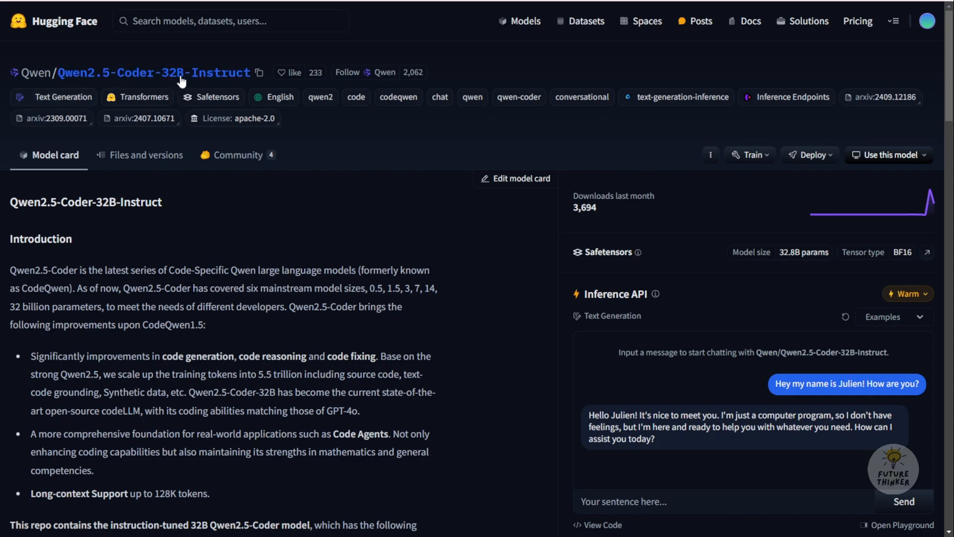
mouse_move(242, 77)
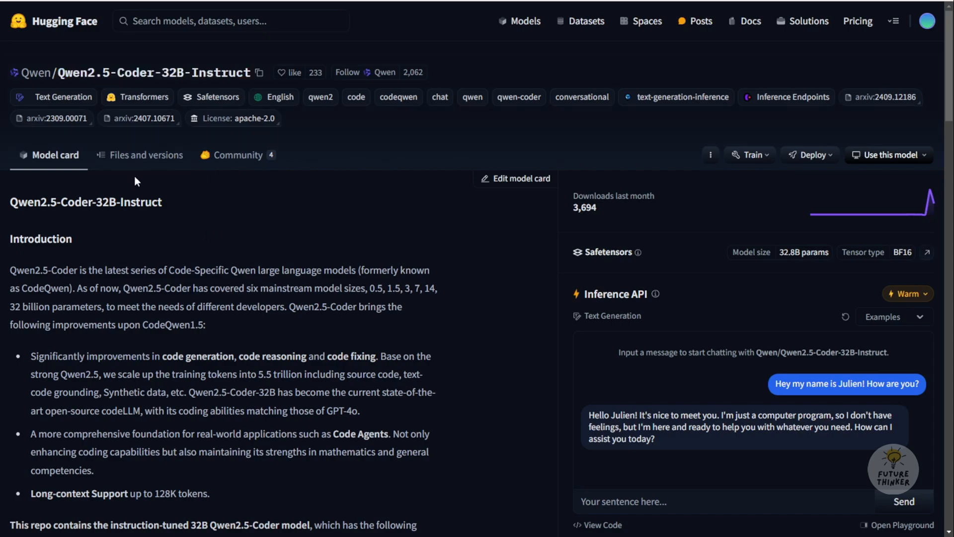
scroll("down", 3)
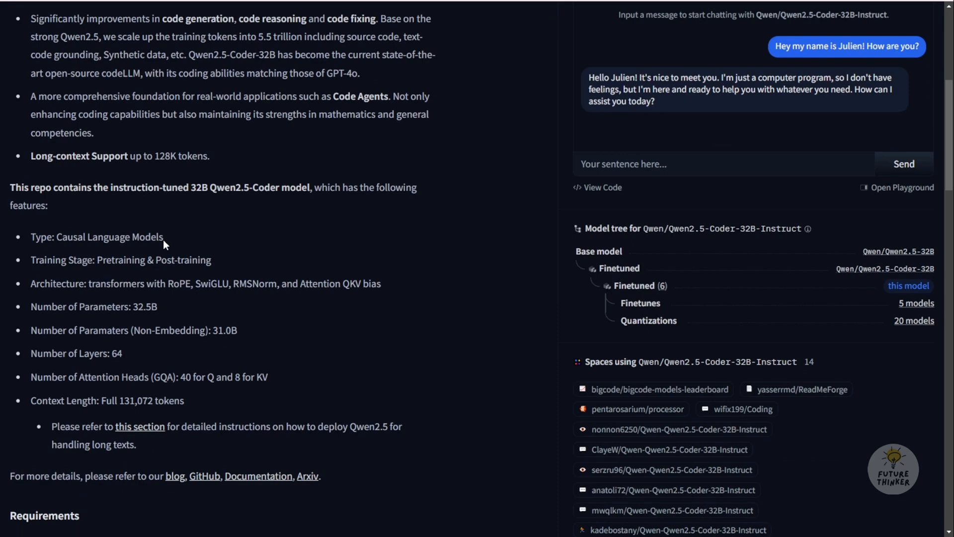
mouse_move(165, 241)
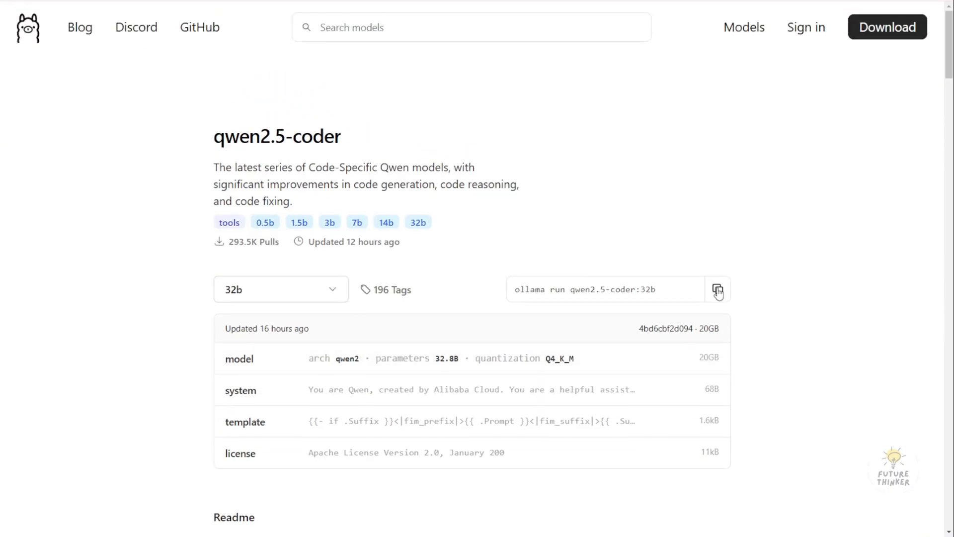
Copy the 'ollama run qwen2.5-coder:32b' command to the clipboard.
left_click(718, 289)
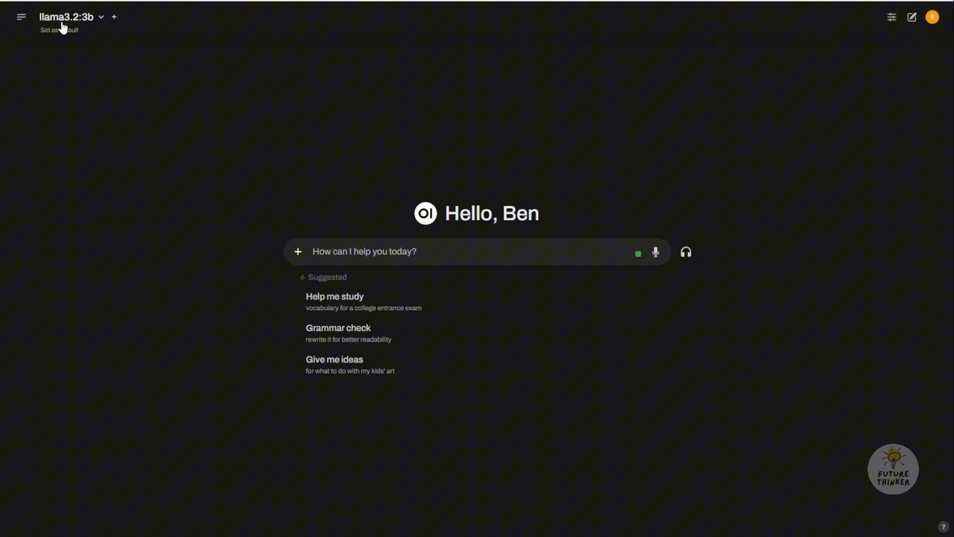
Go to the Admin Panel's Models settings.
left_click(20, 18)
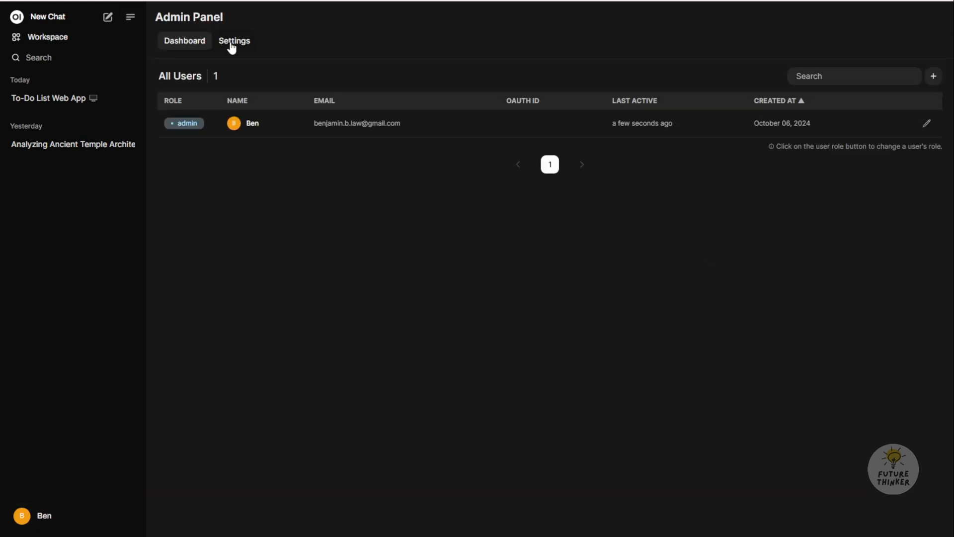
left_click(234, 41)
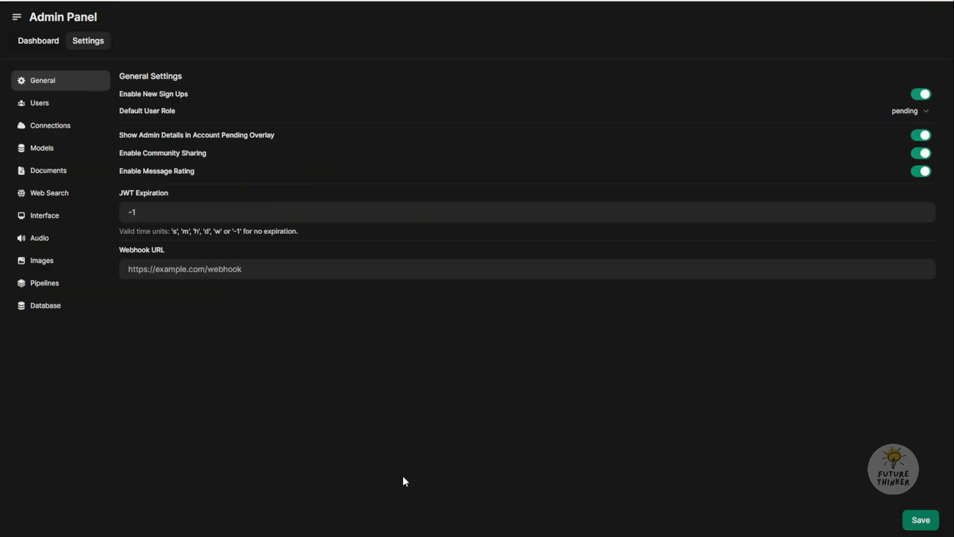
left_click(40, 148)
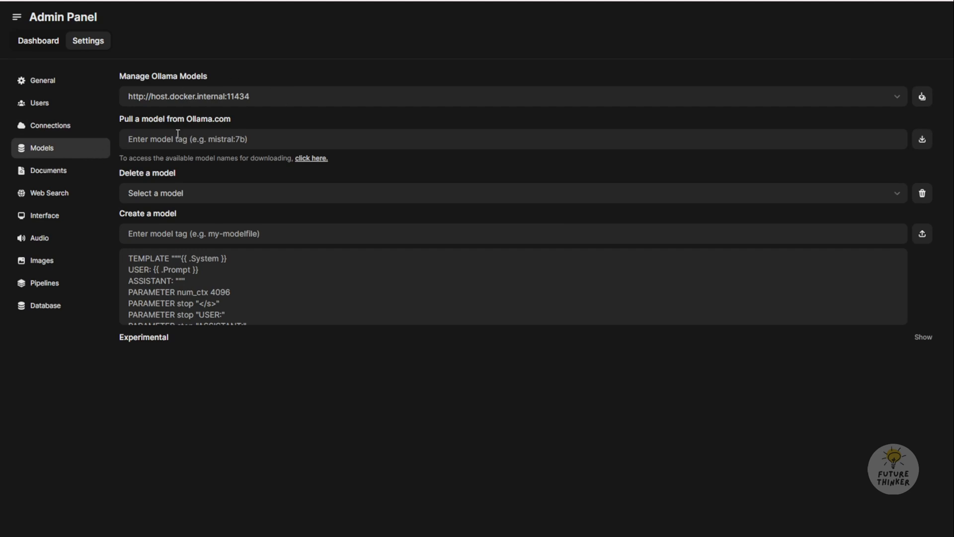
Pull qwen2.5-coder:32b from Ollama.com, removing the extra 'ollama run' words first.
type("ollama run qwen2.5-coder:32b")
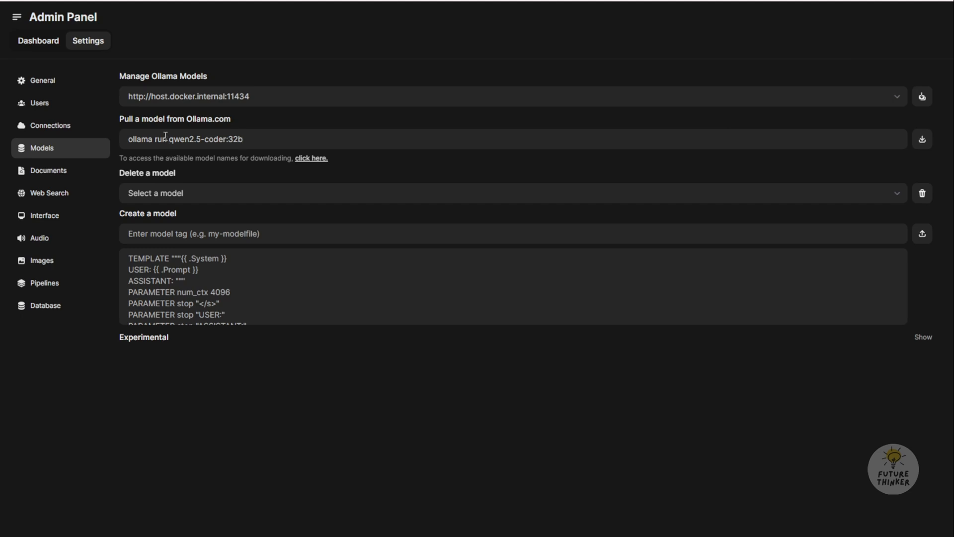
double_click(149, 139)
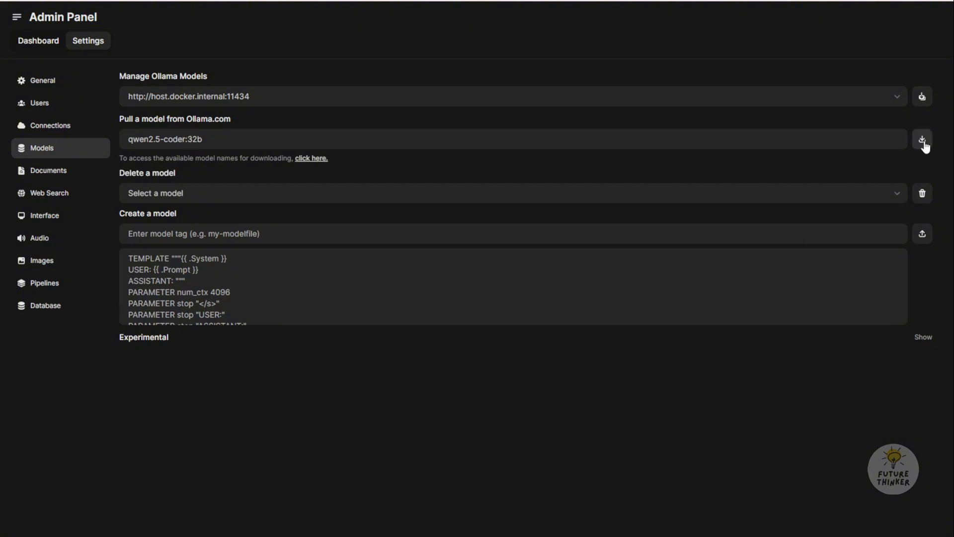
left_click(924, 138)
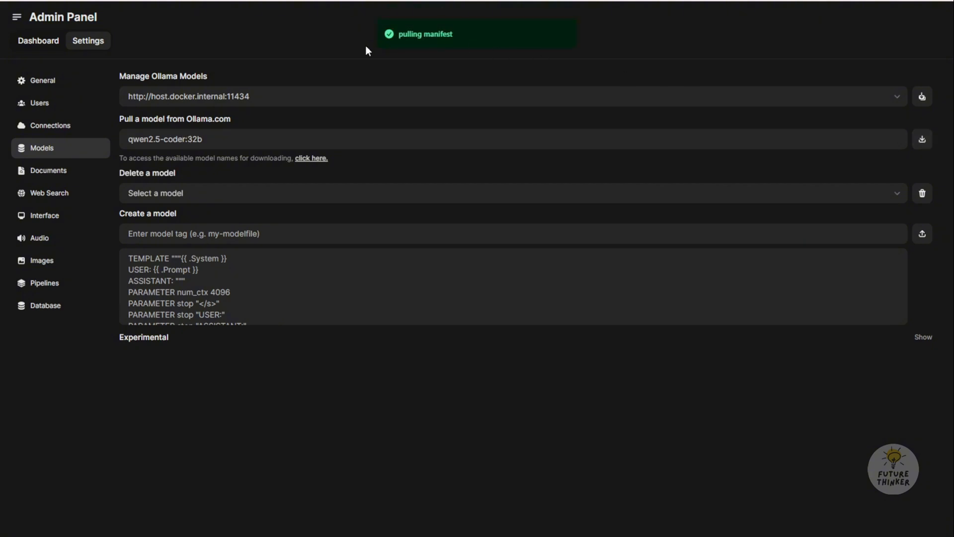
left_click(922, 138)
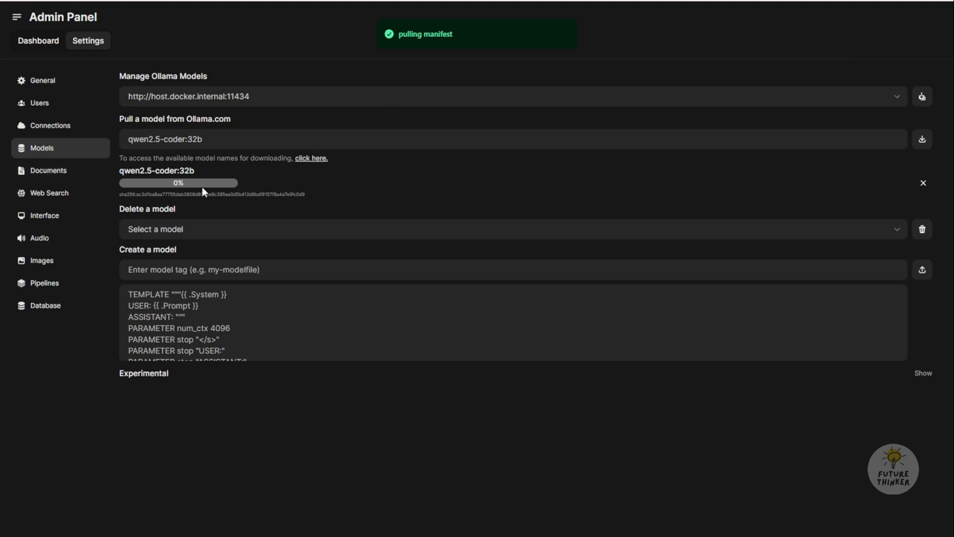
left_click(311, 158)
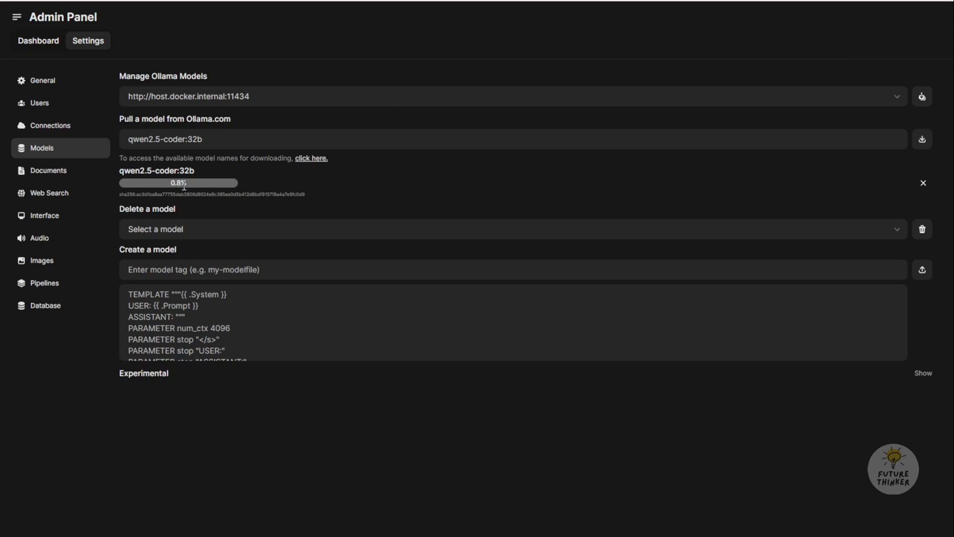
mouse_move(253, 241)
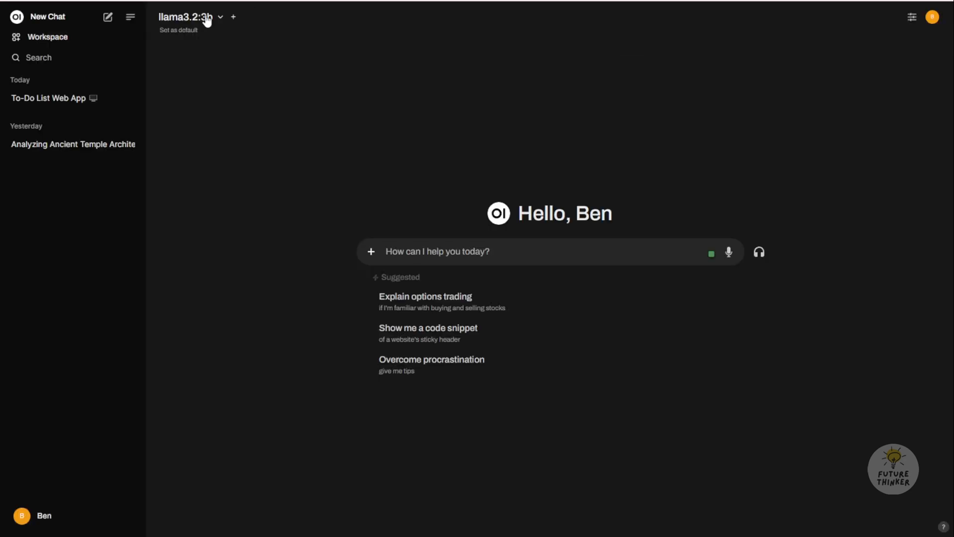
Select qwen2.5-coder:32b in the chat's model selector.
left_click(186, 17)
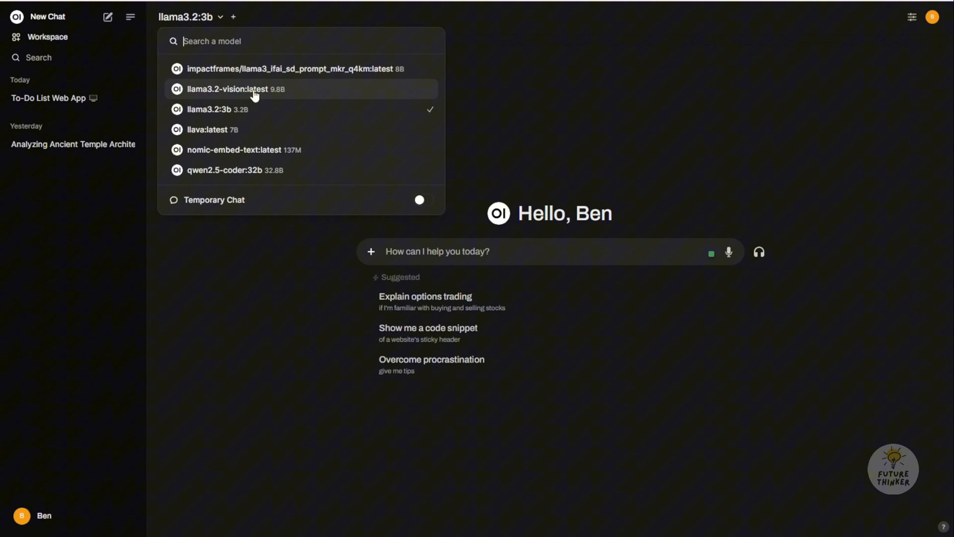
mouse_move(198, 173)
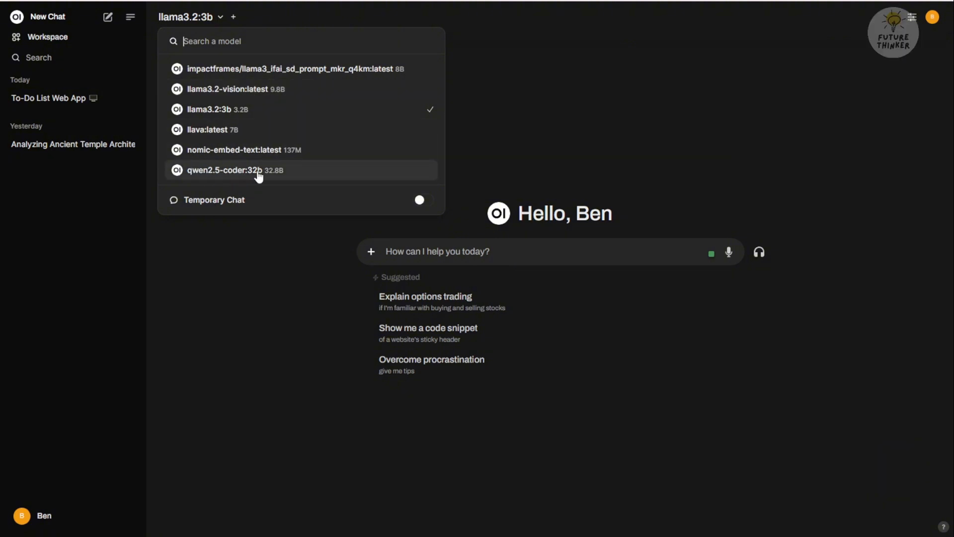
left_click(234, 170)
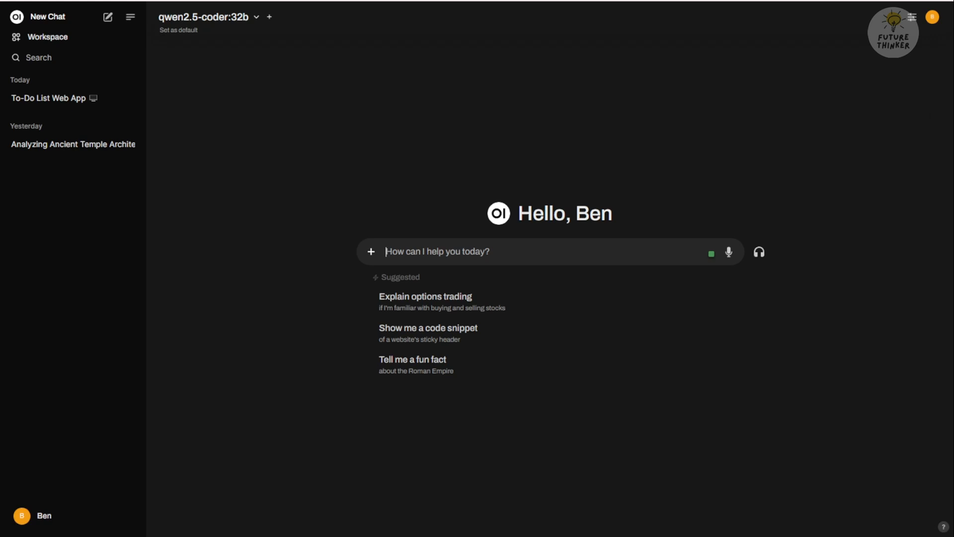
Send 'create a calculator web app, using only JavaScript and HTML'.
type("create a")
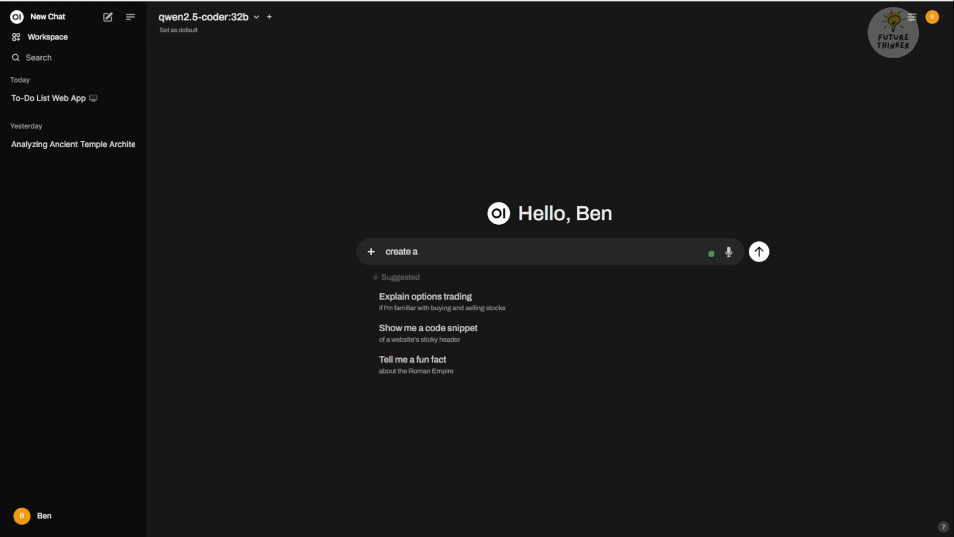
type("calculator web app, using only JavaScript and HTML")
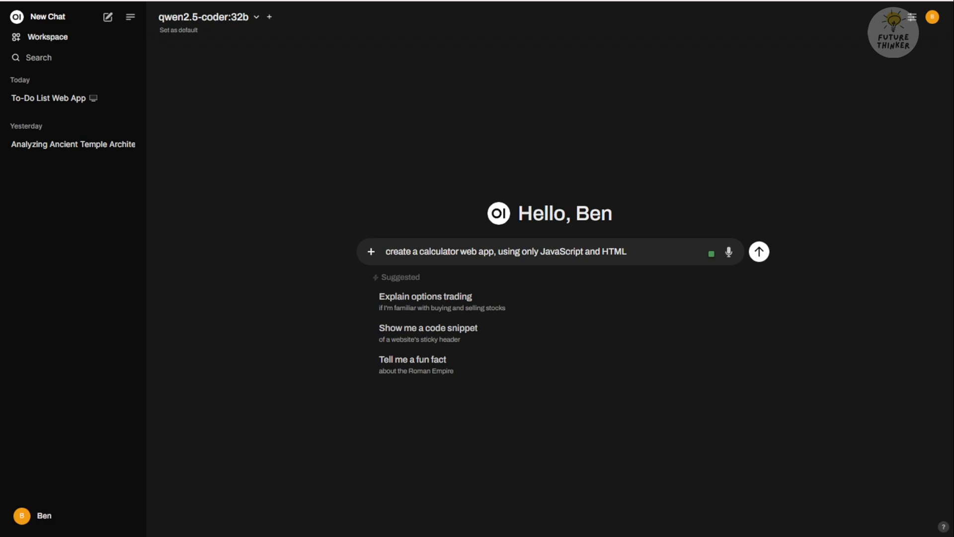
left_click(758, 251)
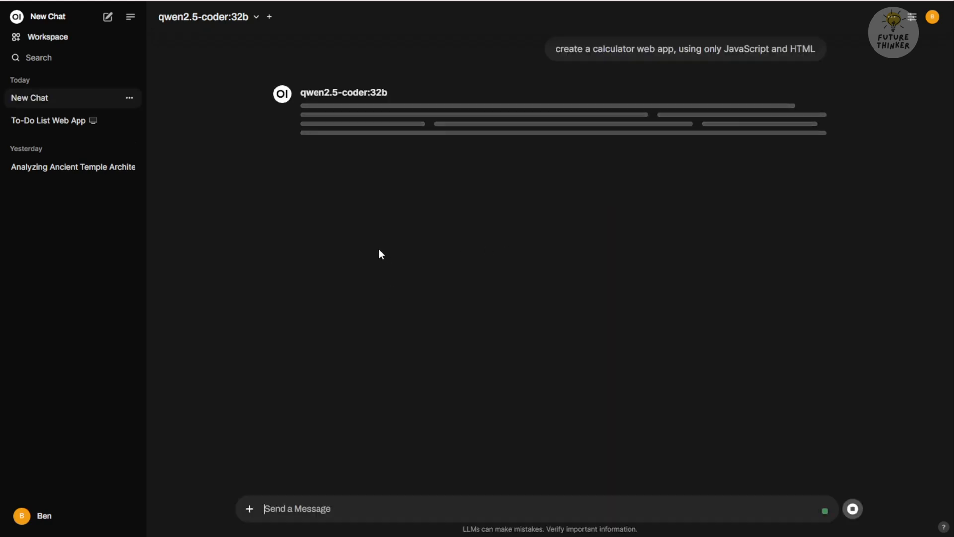
mouse_move(630, 77)
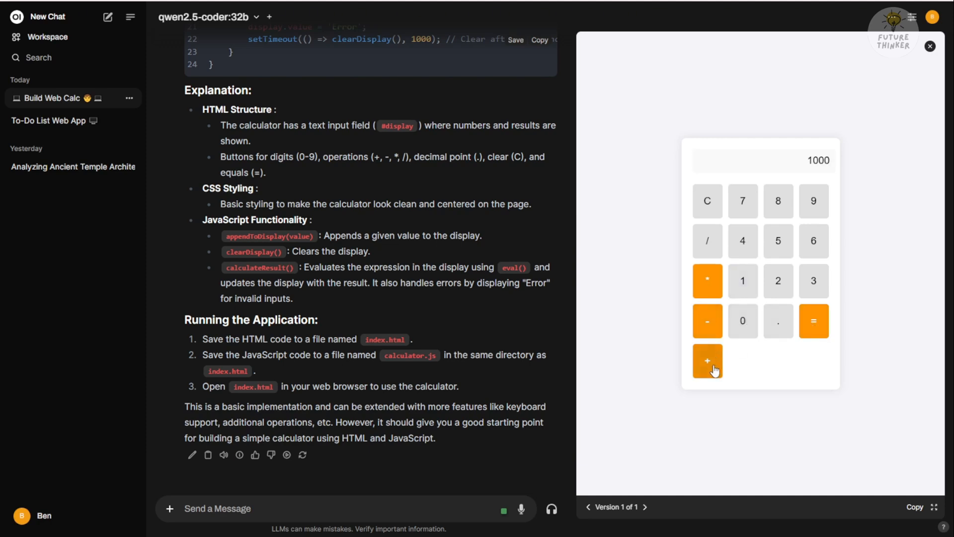
Compute 1000 + 2000 in the calculator preview, showing 3000.
left_click(707, 360)
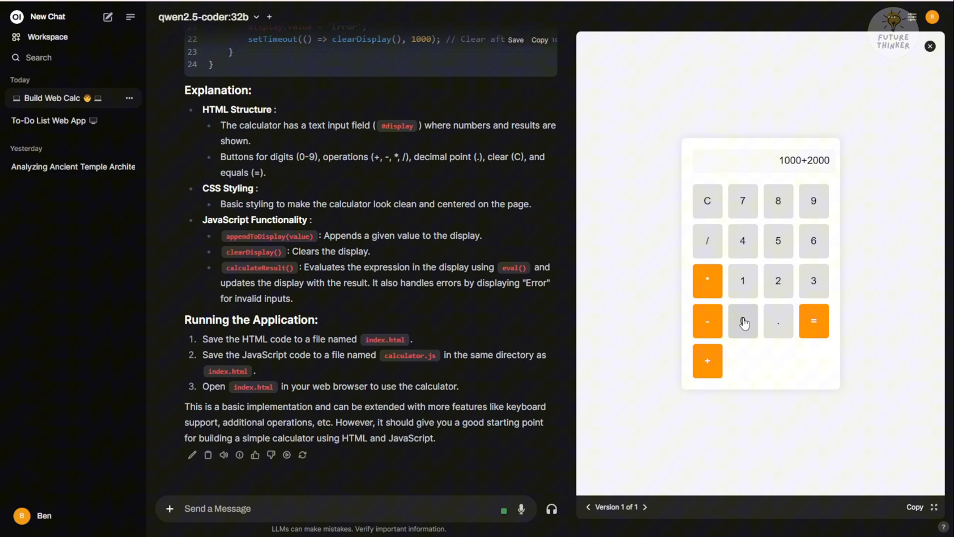
left_click(813, 320)
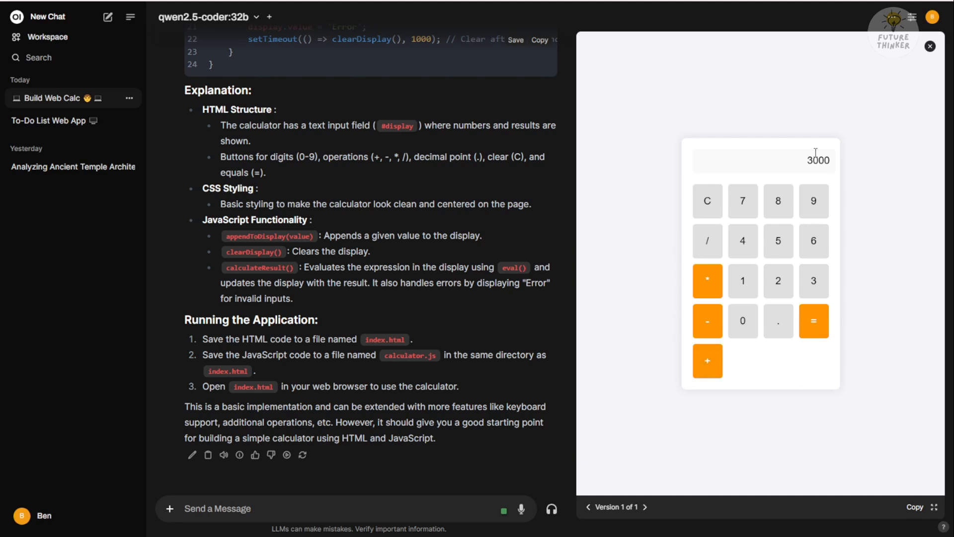
mouse_move(852, 362)
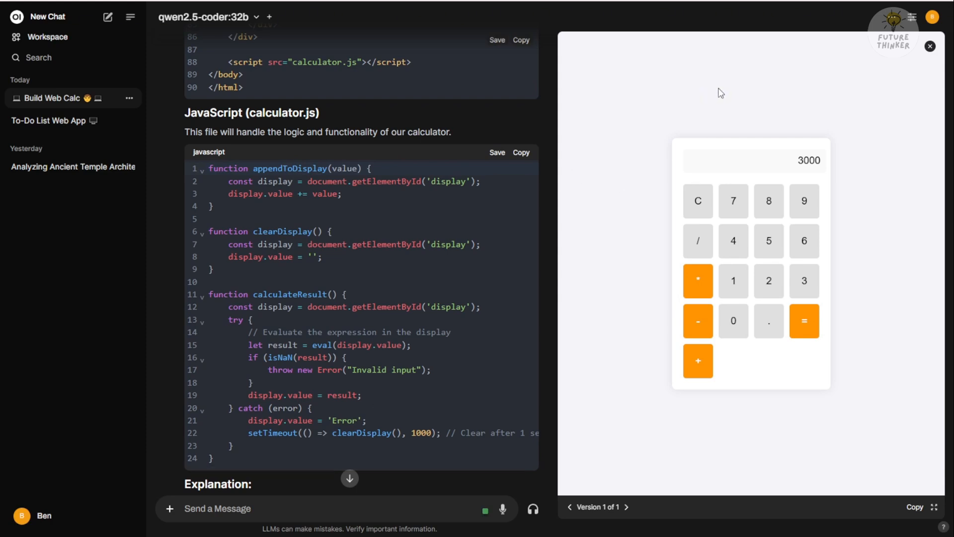
mouse_move(641, 95)
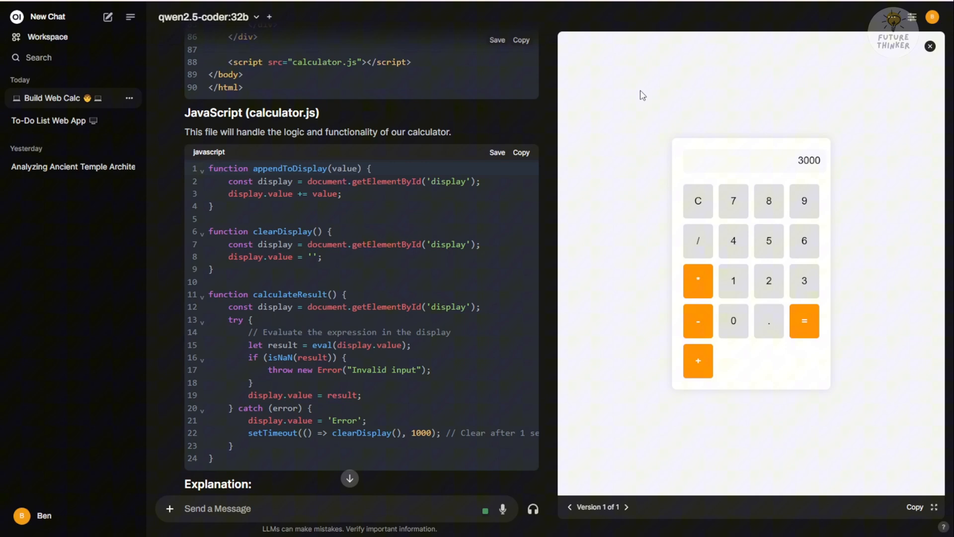
mouse_move(747, 231)
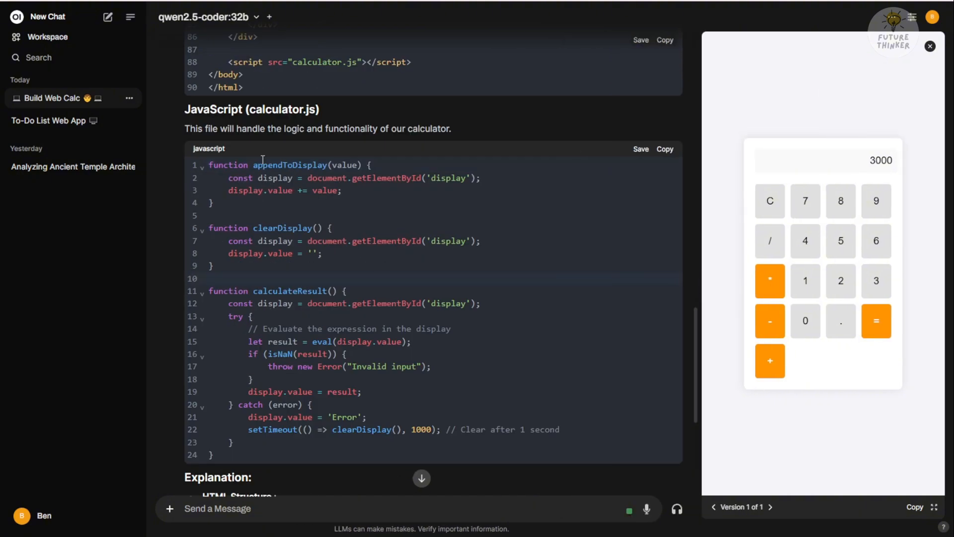
scroll("down", 3)
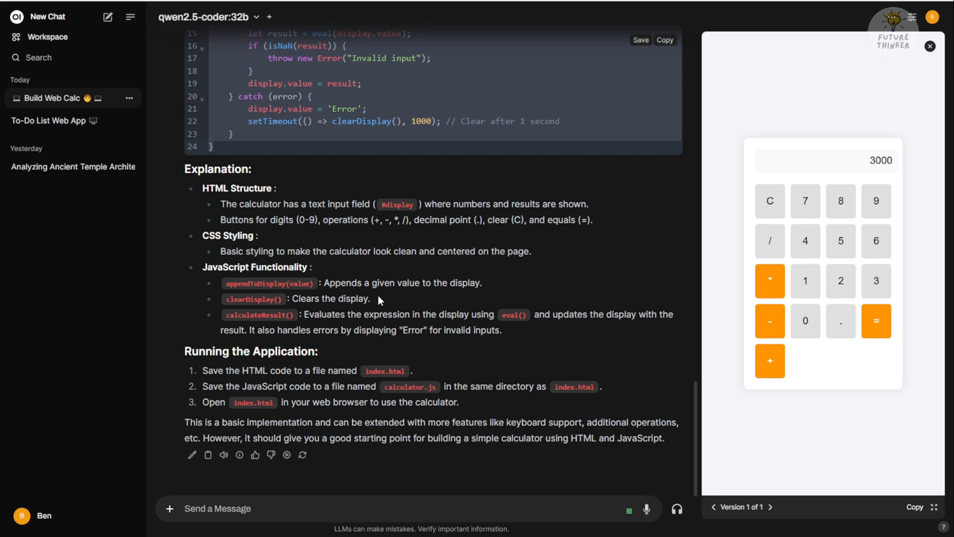
mouse_move(191, 367)
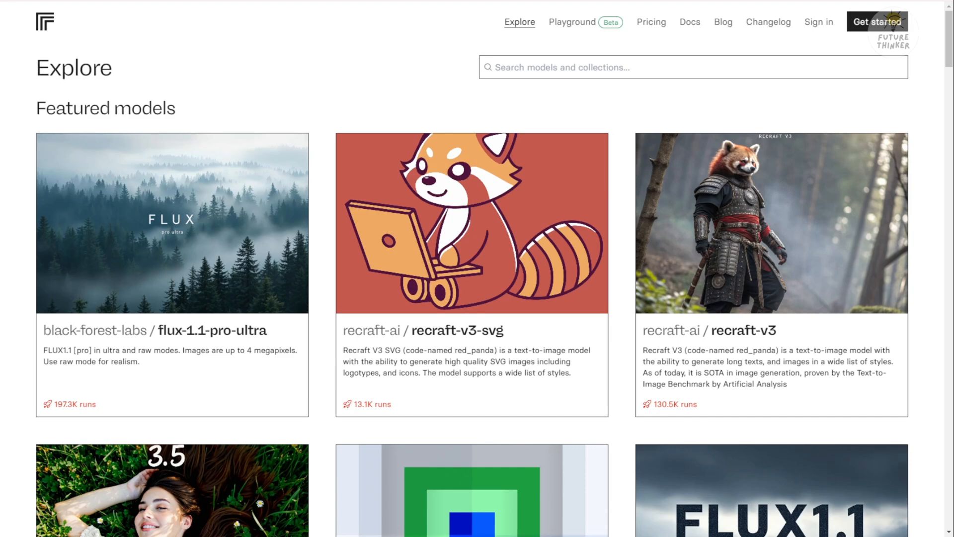
Open the black-forest-labs flux-1.1-pro model and review its API tab.
scroll("down", 3)
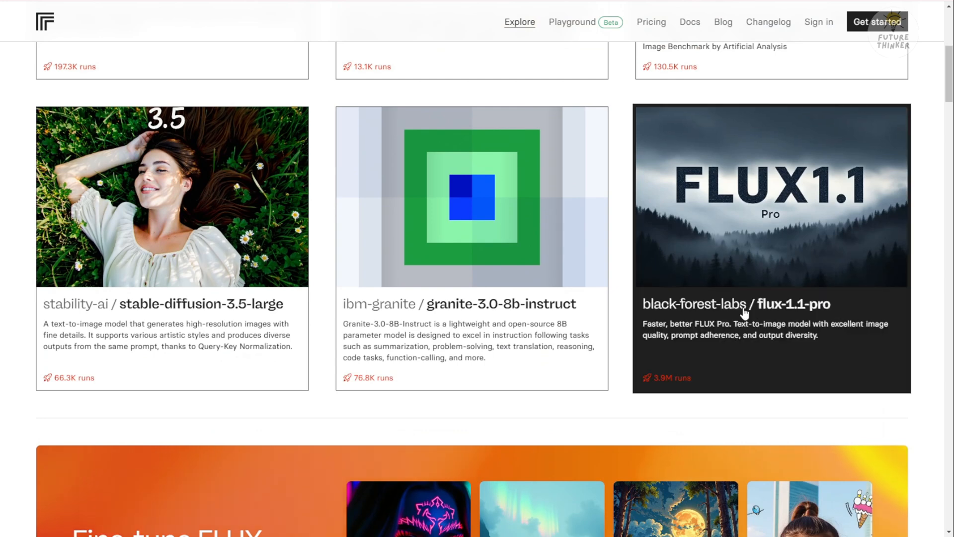
left_click(746, 304)
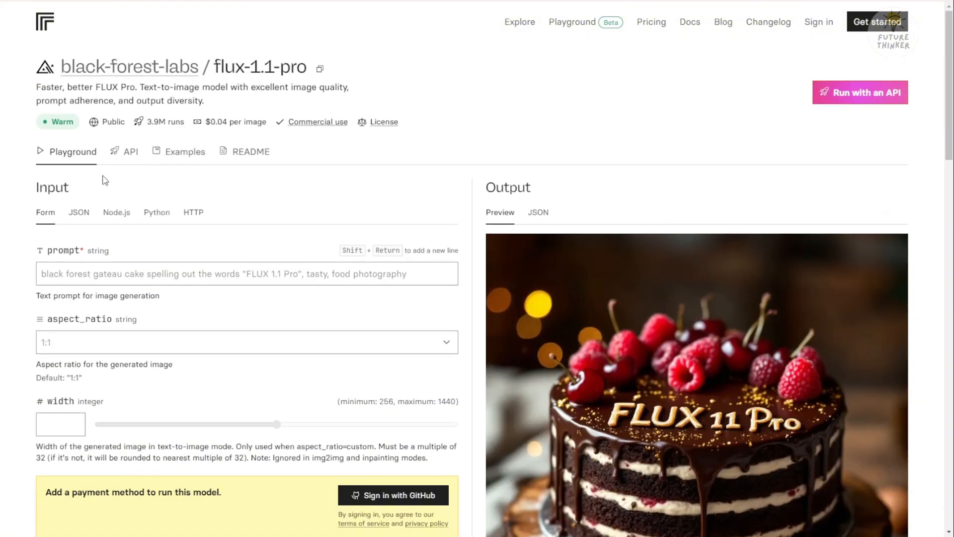
left_click(130, 152)
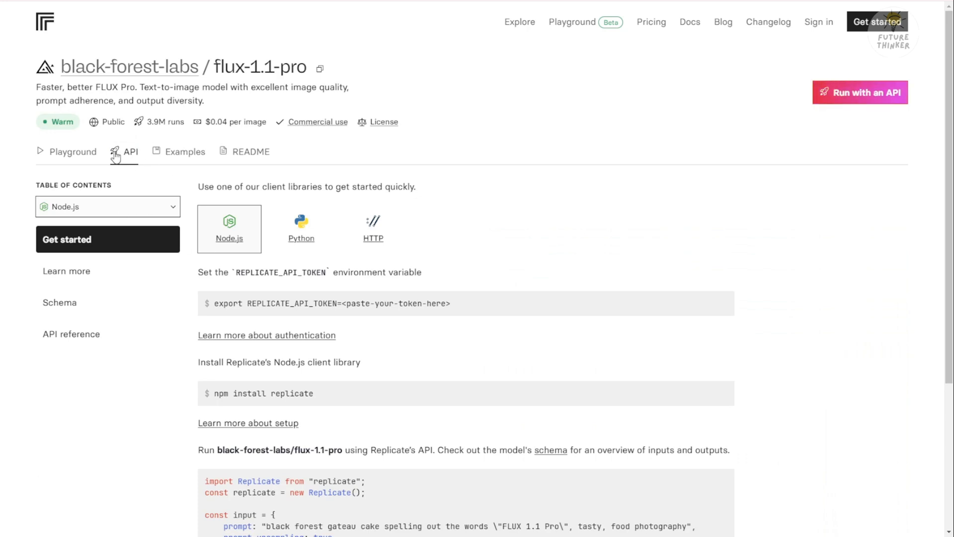
scroll("down", 3)
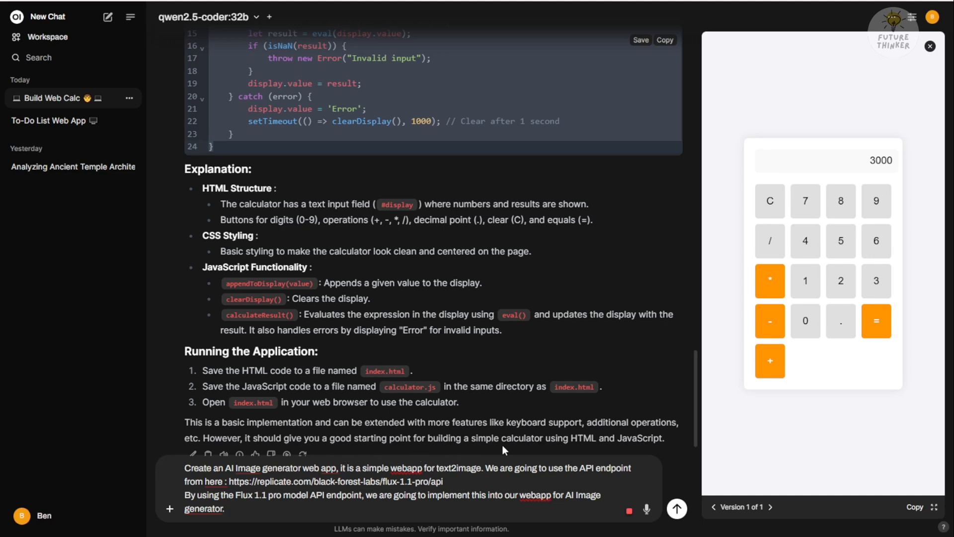
mouse_move(223, 441)
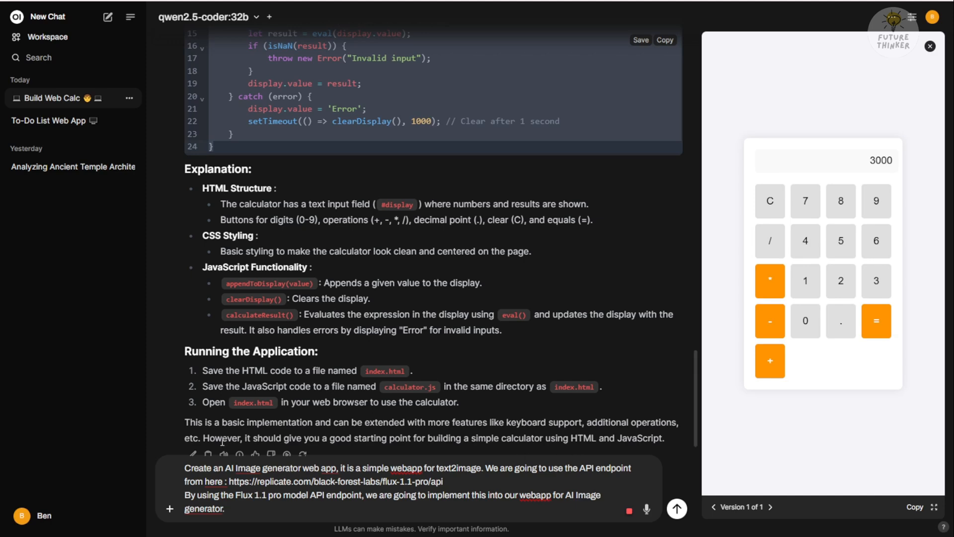
mouse_move(165, 424)
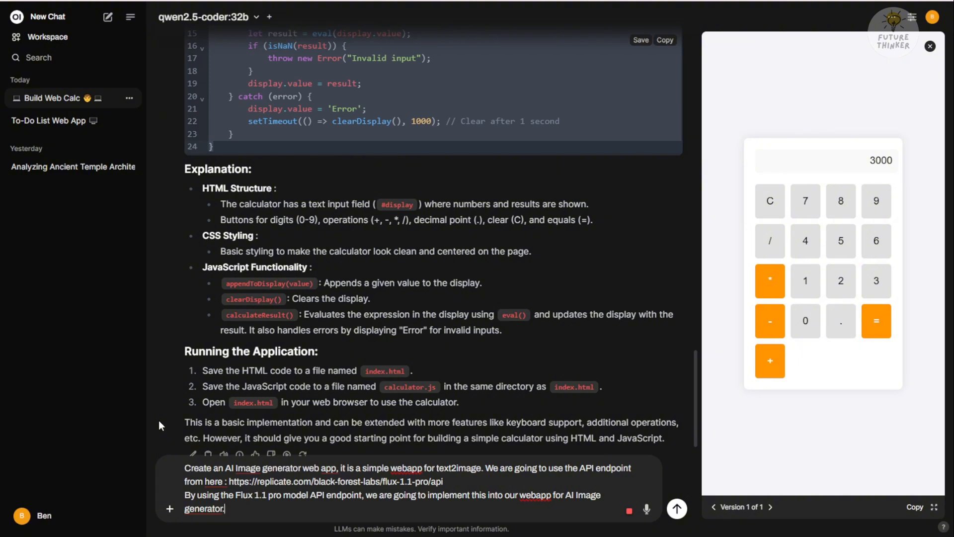
Send the AI image generator prompt with the Replicate Flux 1.1 Pro endpoint.
left_click(676, 508)
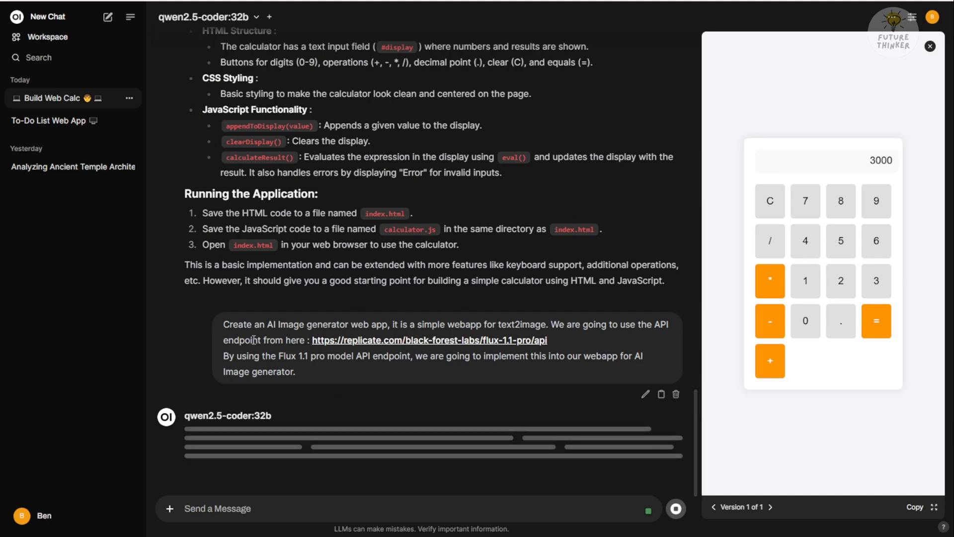
mouse_move(93, 480)
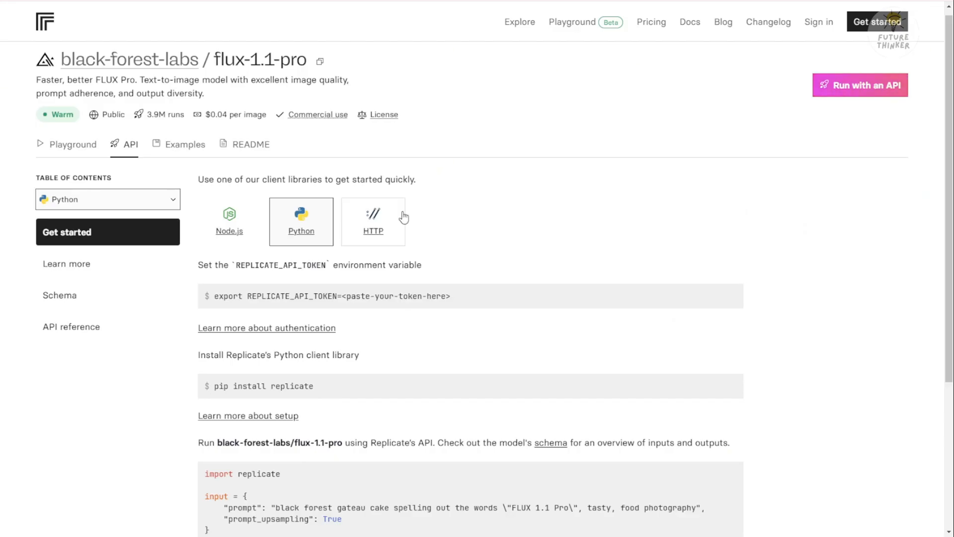
mouse_move(438, 388)
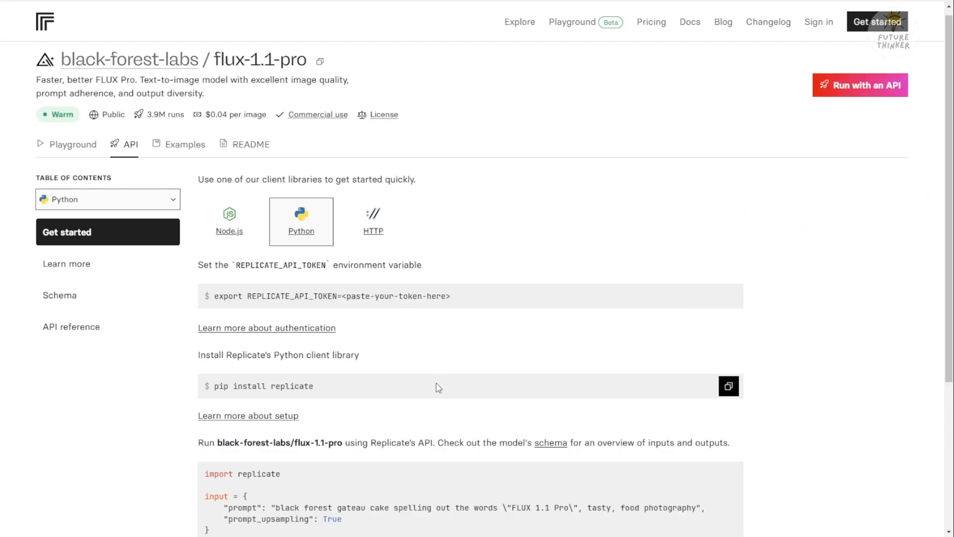
Scroll through the flux-1.1-pro Python setup and usage code.
scroll("down", 3)
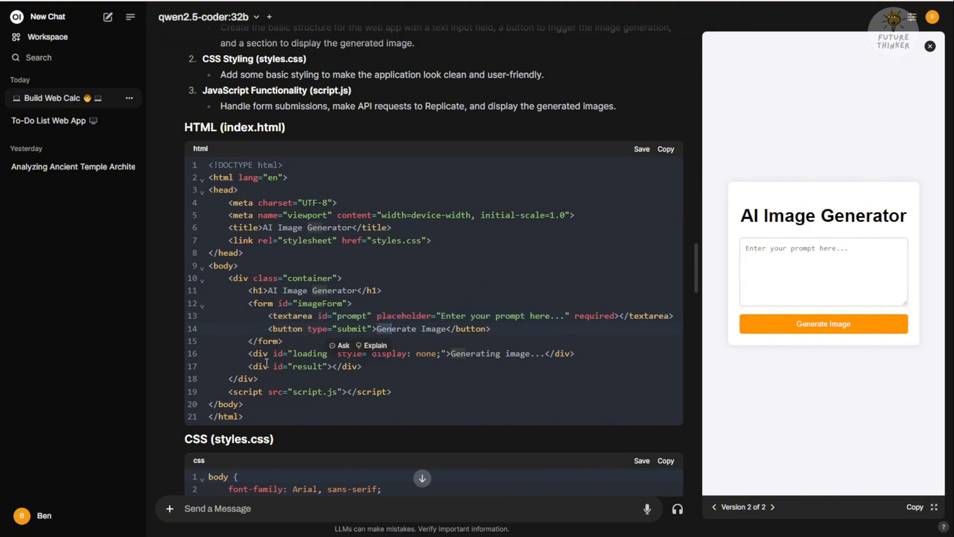
scroll("down", 3)
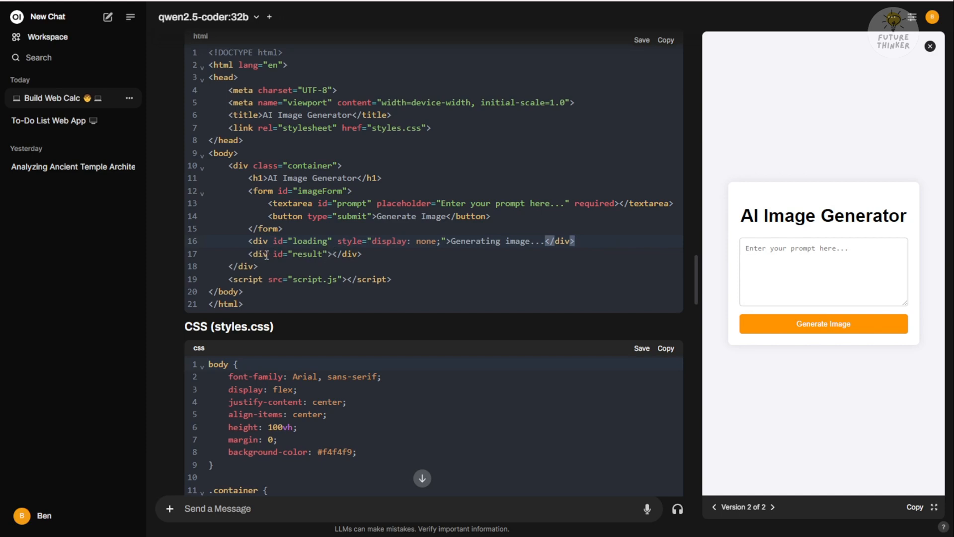
double_click(304, 279)
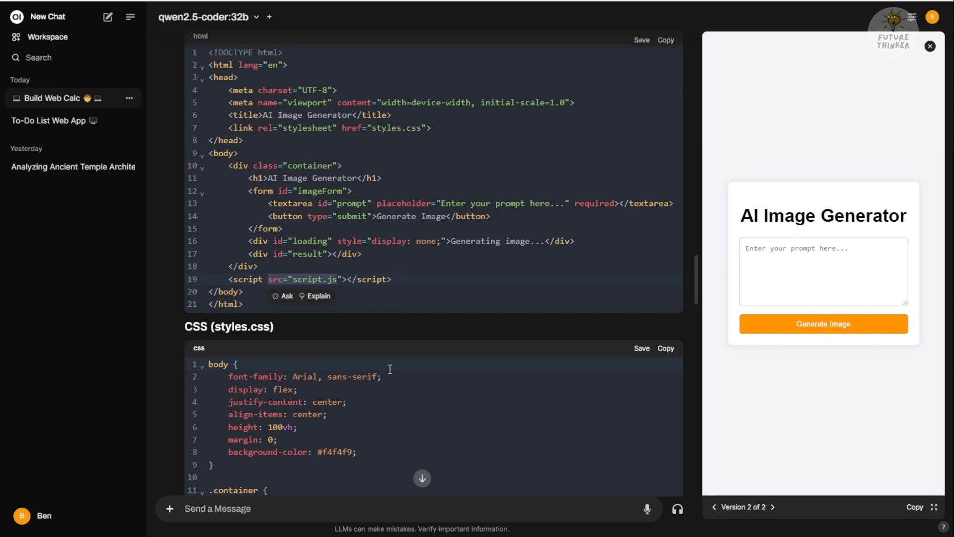
mouse_move(422, 322)
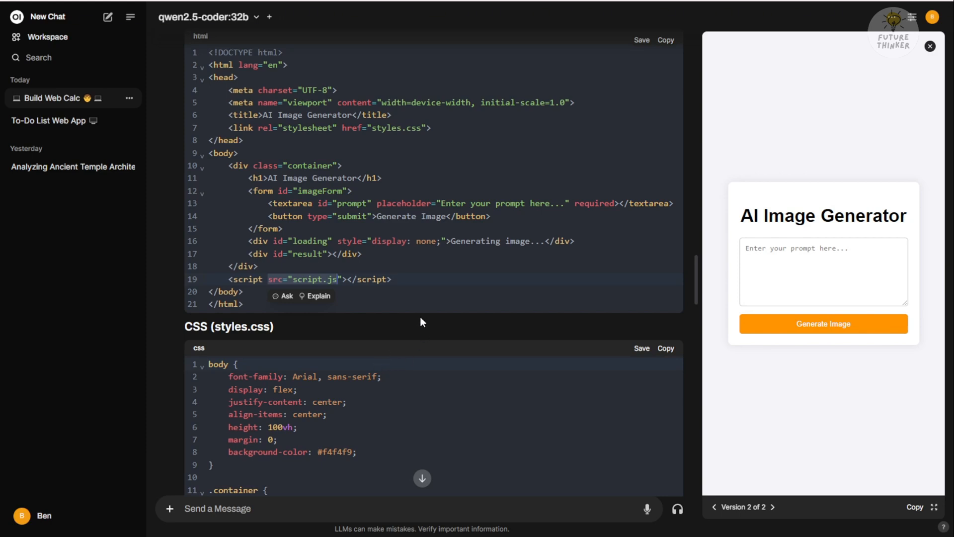
mouse_move(328, 254)
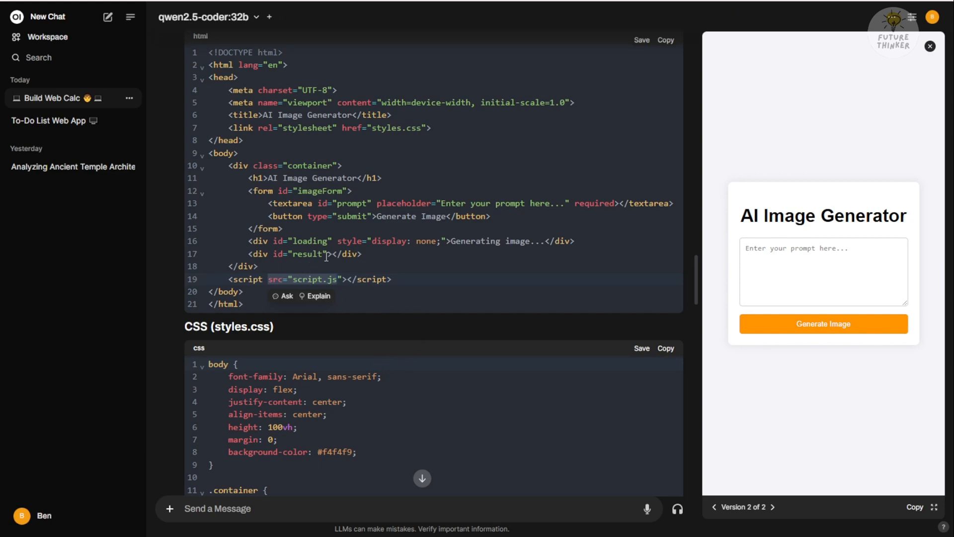
scroll("down", 3)
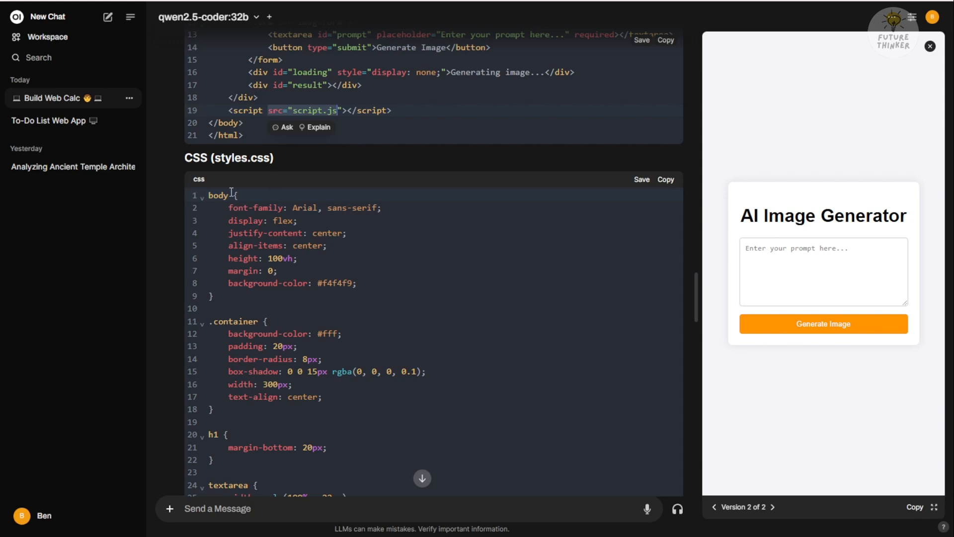
Scroll through the generated styles.css past the textarea and button rules.
scroll("down", 3)
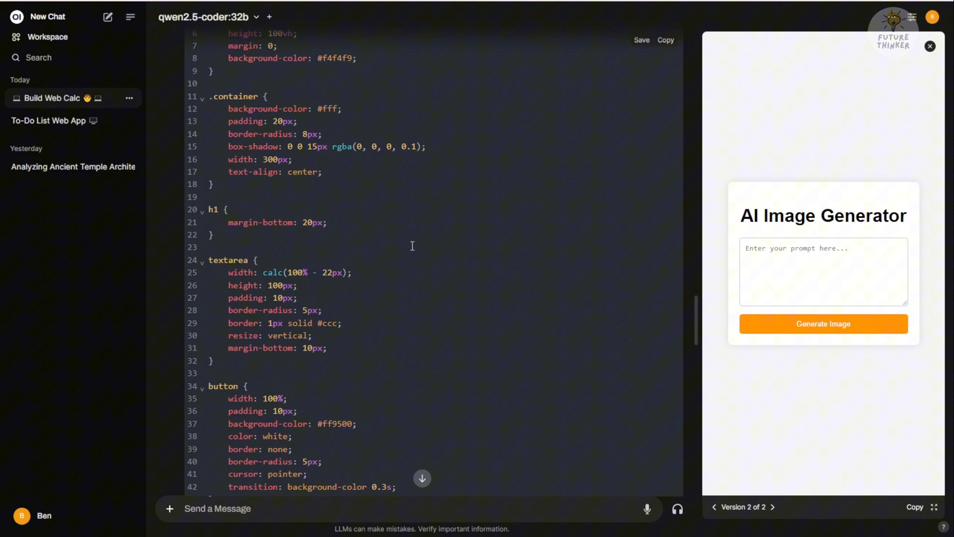
scroll("down", 3)
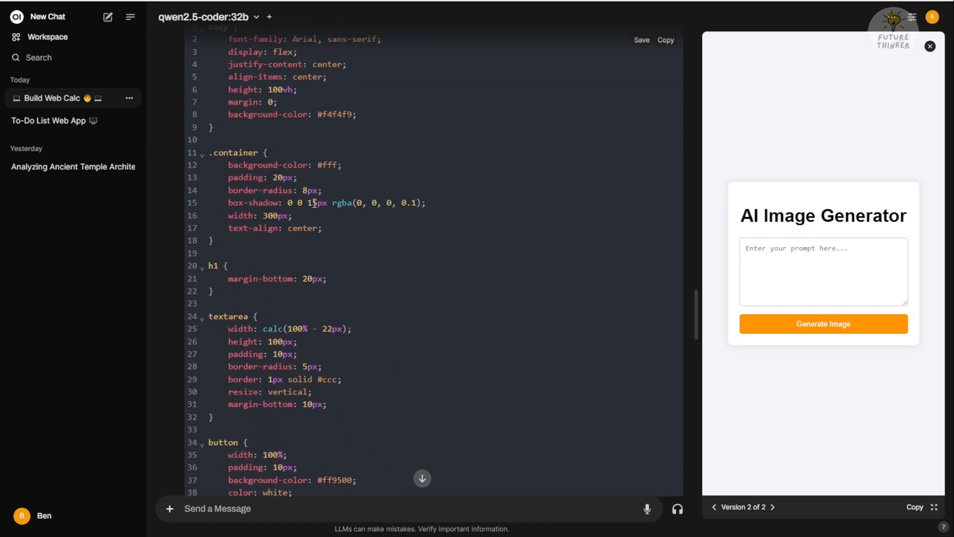
scroll("down", 3)
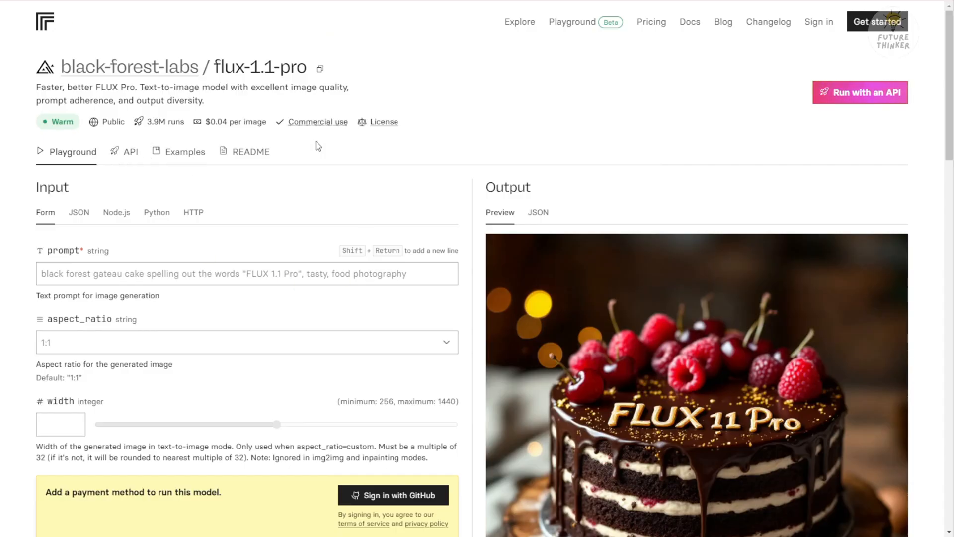
Review flux-1.1-pro's API examples, comparing HTTP against the Node.js client sample.
left_click(129, 152)
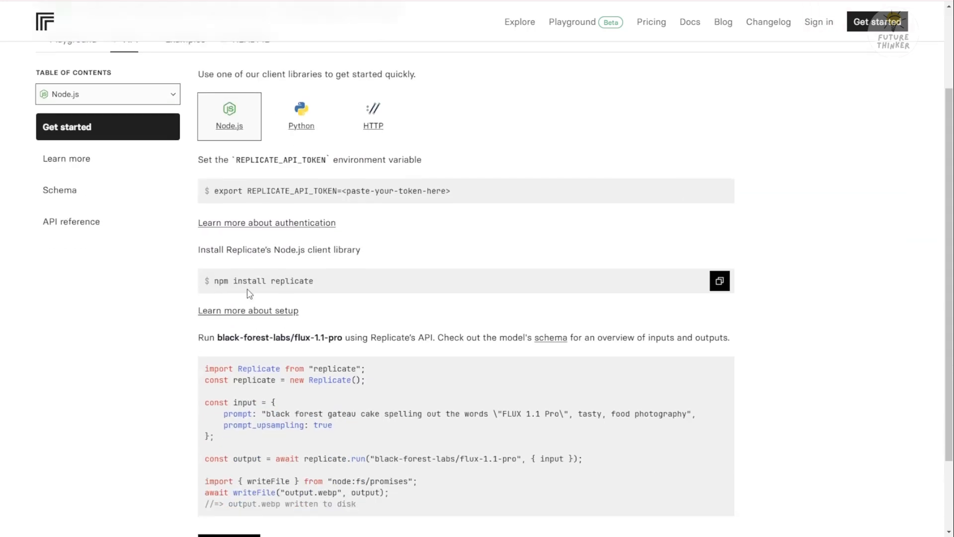
scroll("down", 3)
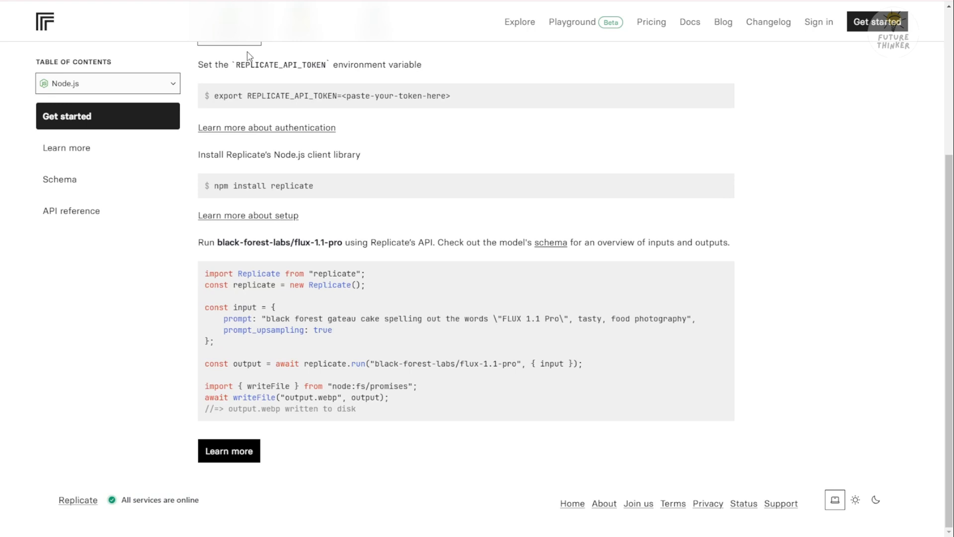
left_click(372, 133)
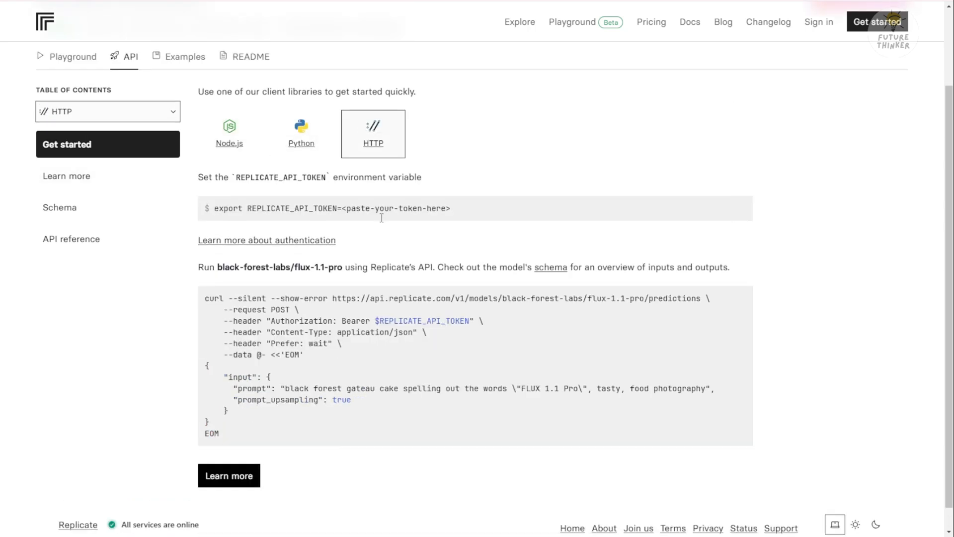
scroll("down", 3)
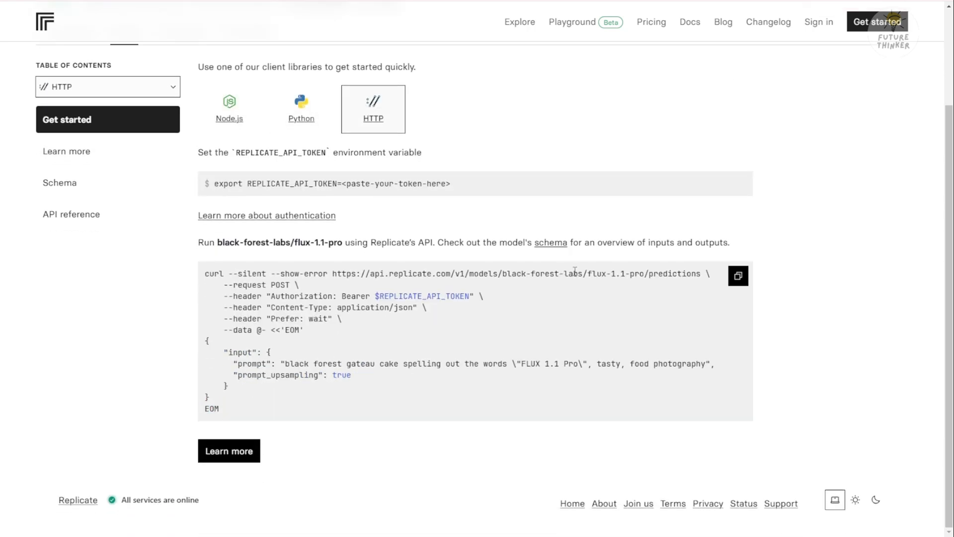
left_click(229, 108)
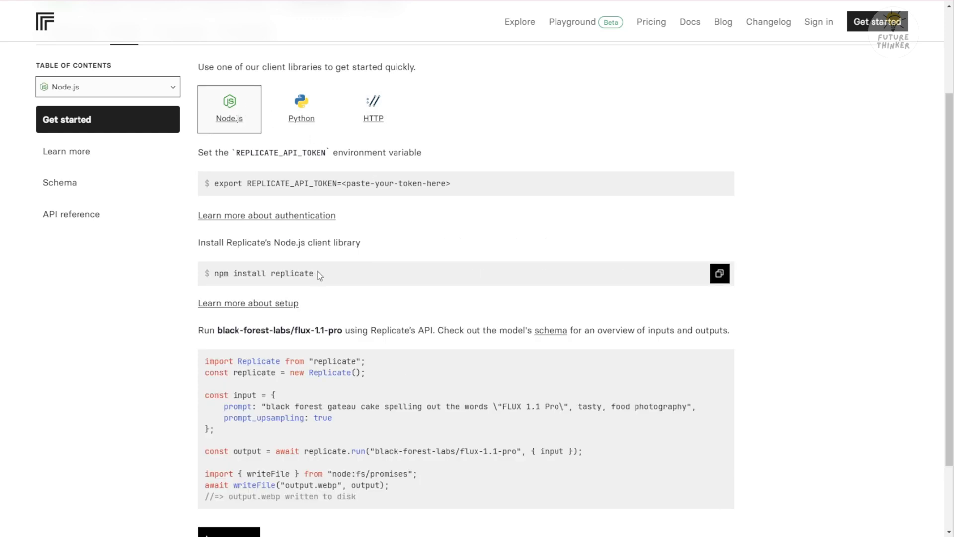
scroll("down", 3)
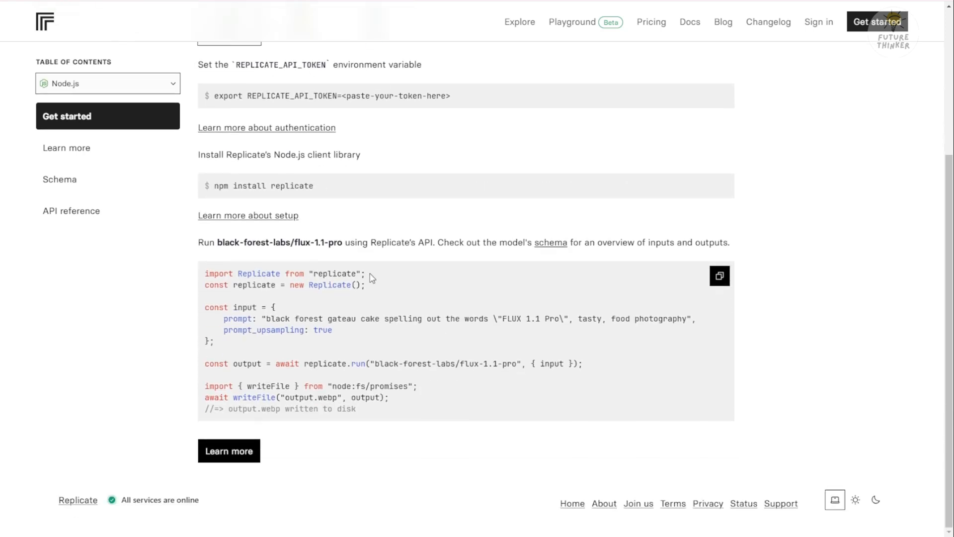
left_click_drag(314, 363, 385, 363)
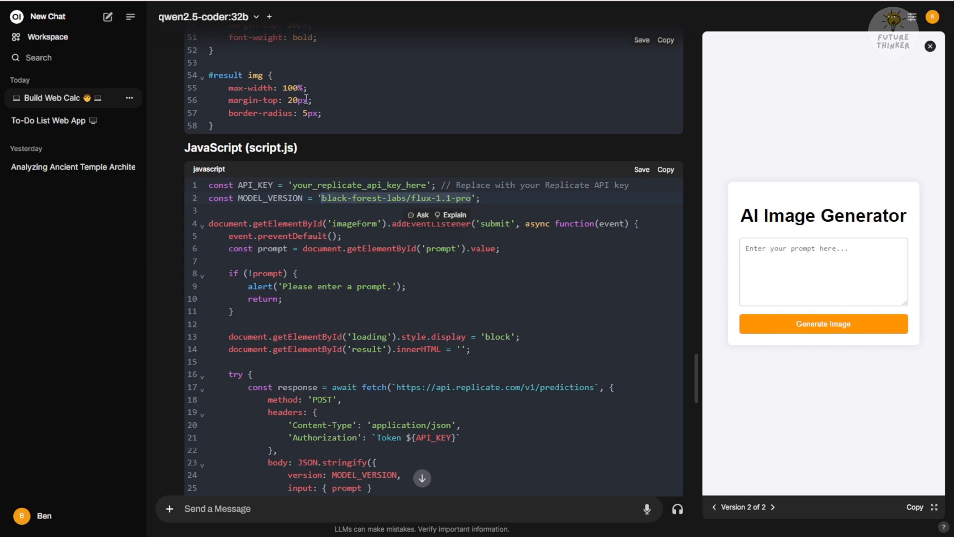
mouse_move(461, 185)
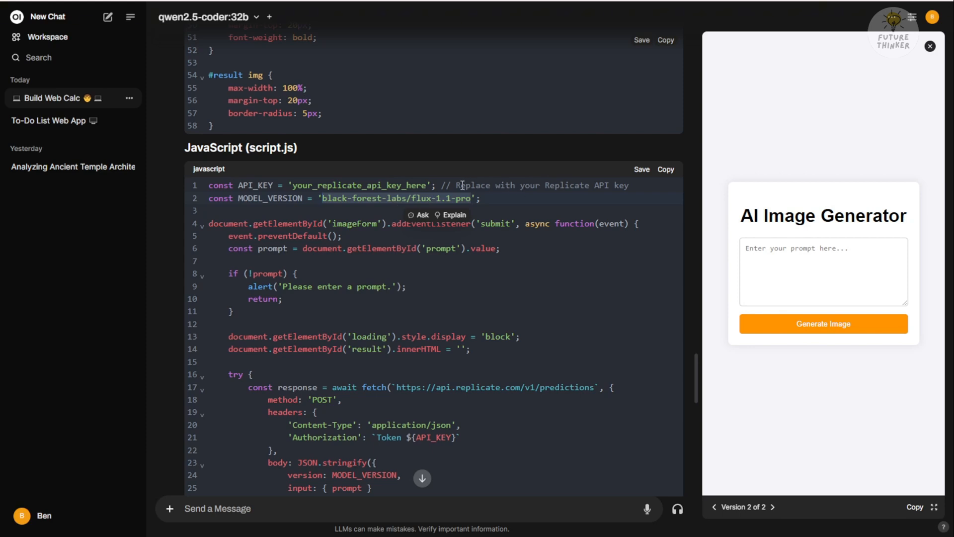
mouse_move(547, 23)
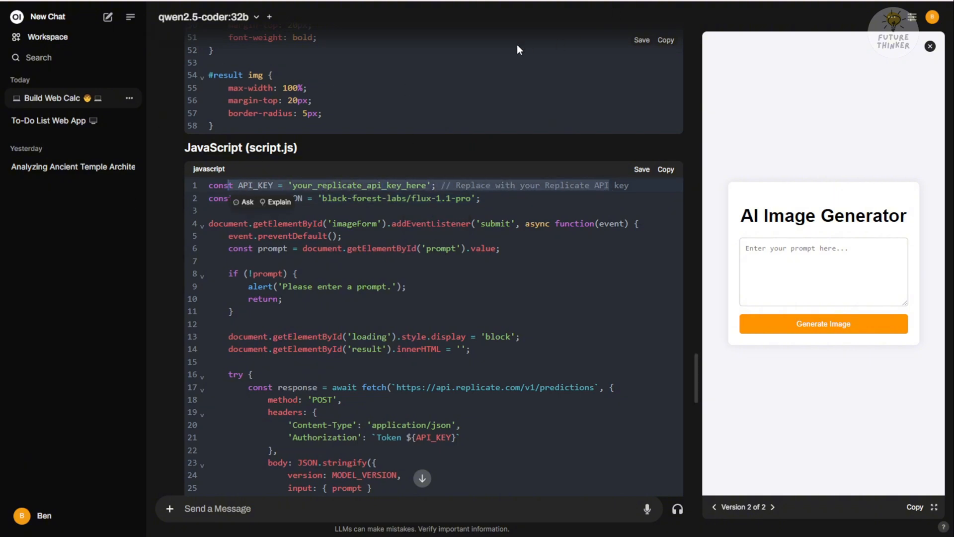
mouse_move(162, 28)
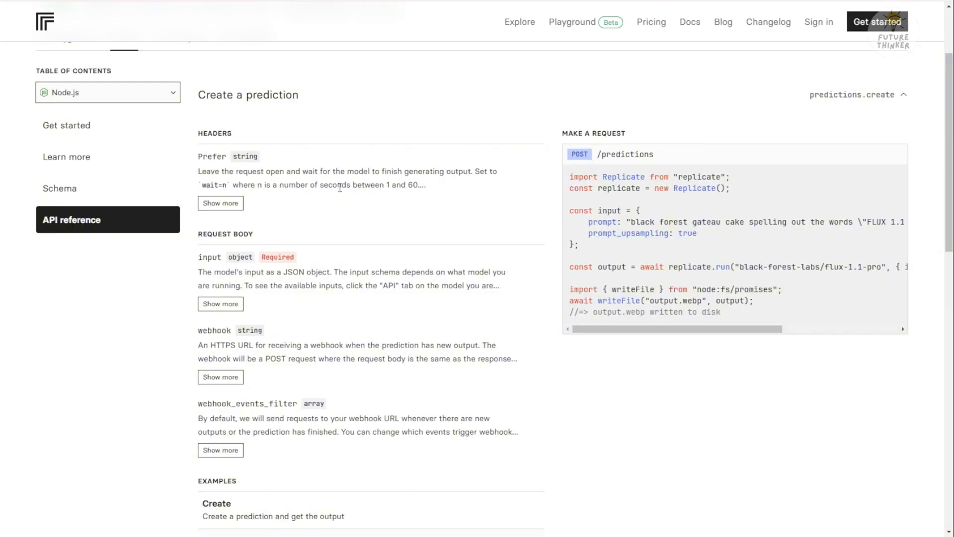
mouse_move(657, 239)
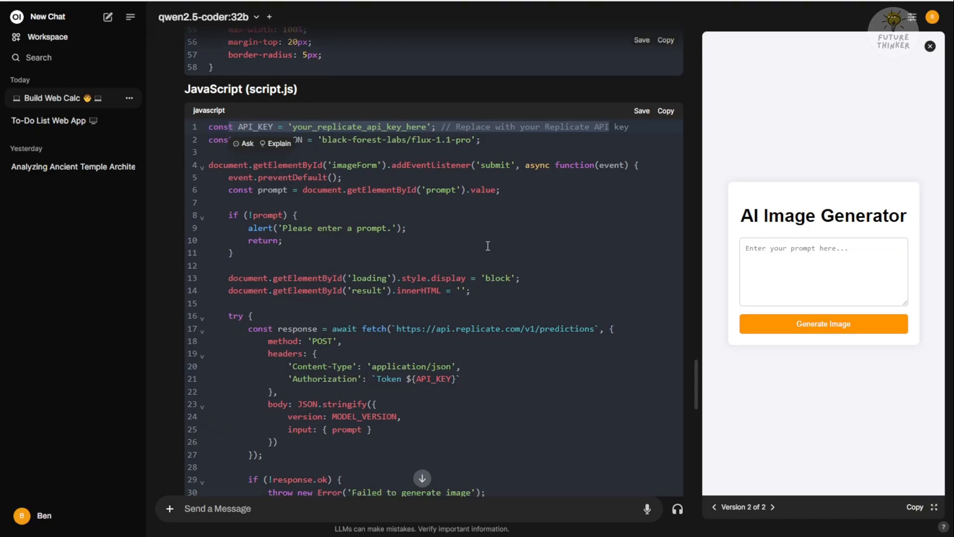
scroll("down", 3)
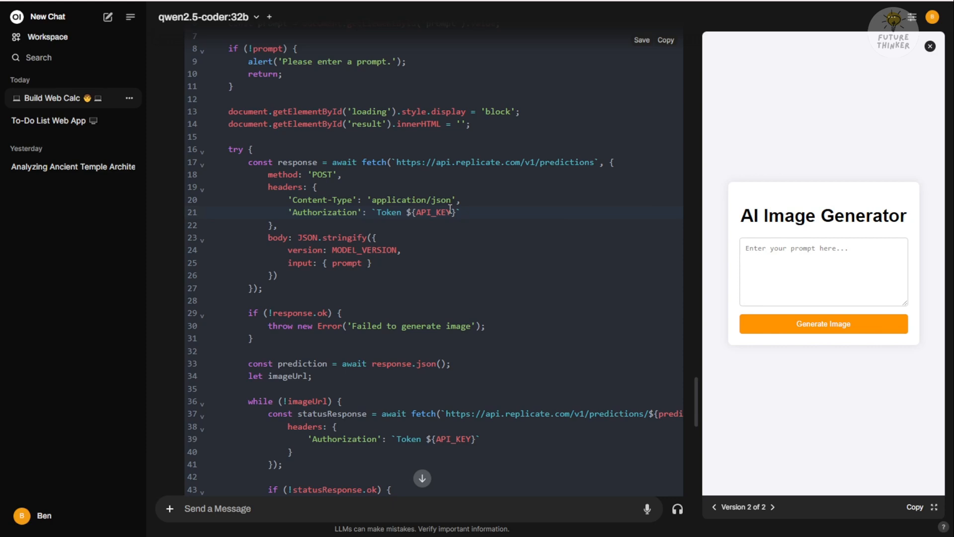
scroll("down", 3)
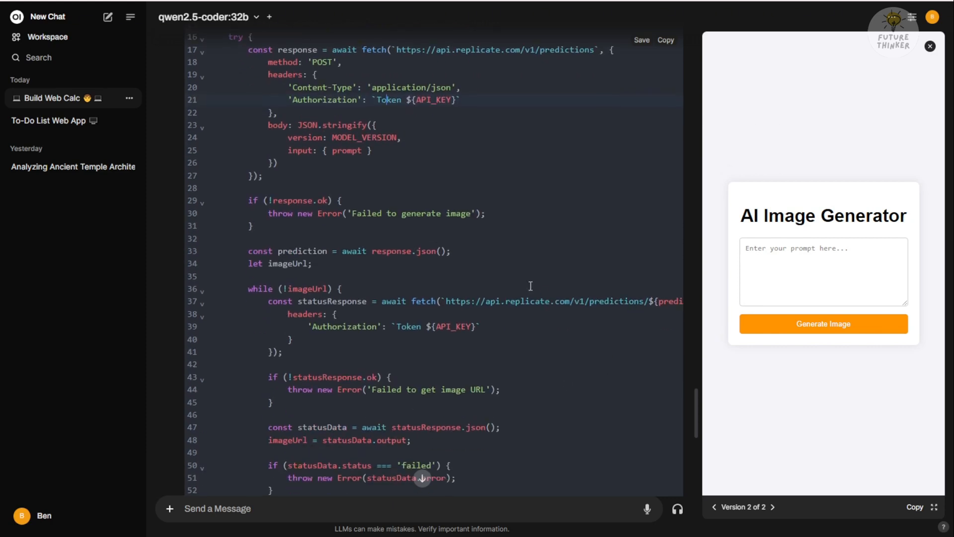
mouse_move(327, 282)
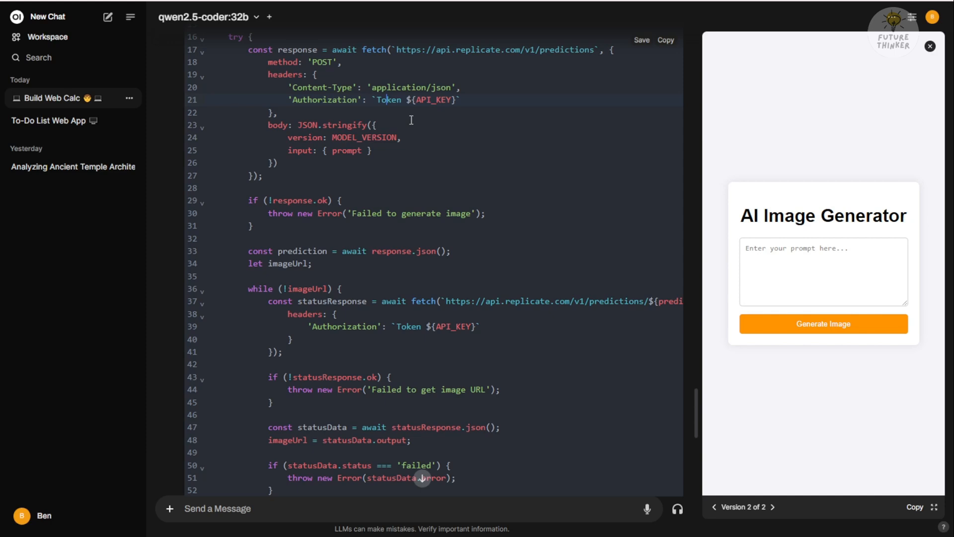
scroll("down", 3)
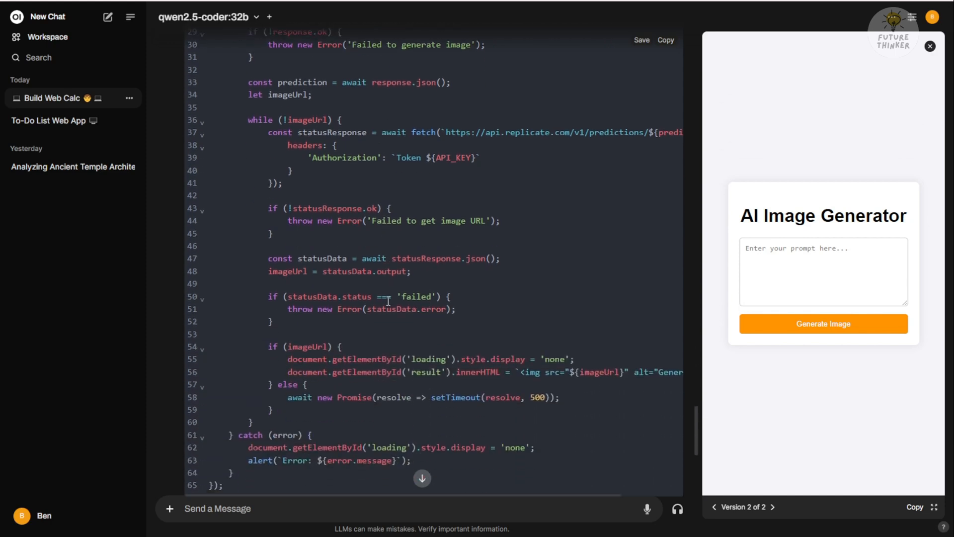
scroll("down", 3)
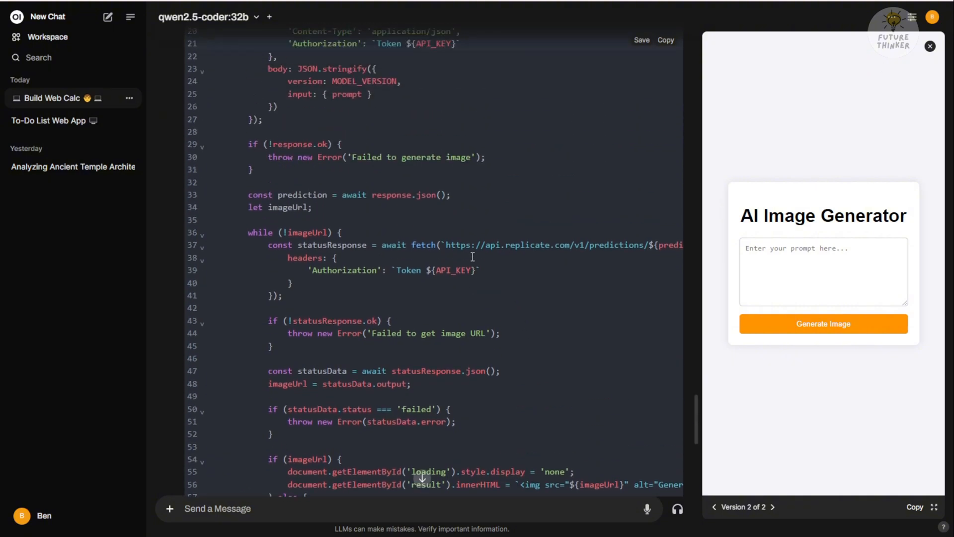
scroll("down", 3)
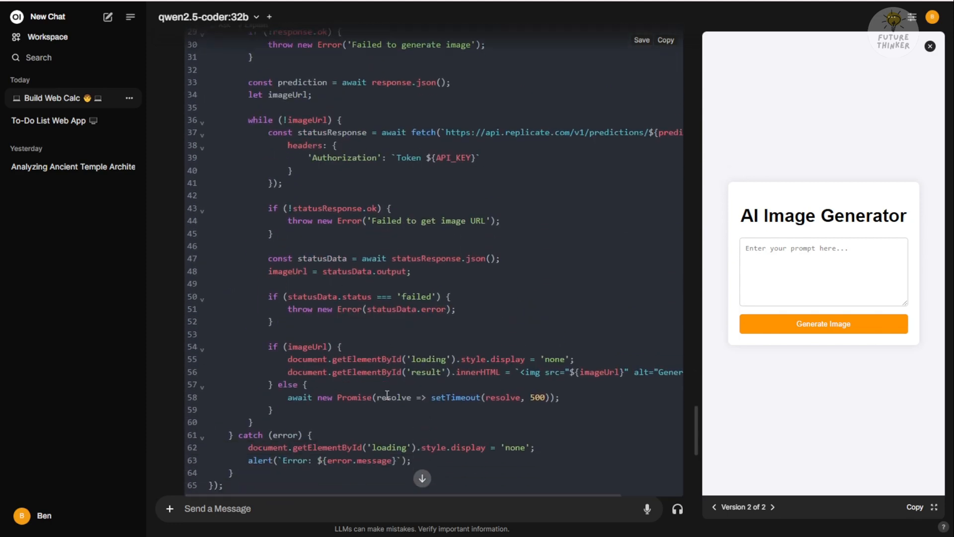
mouse_move(383, 413)
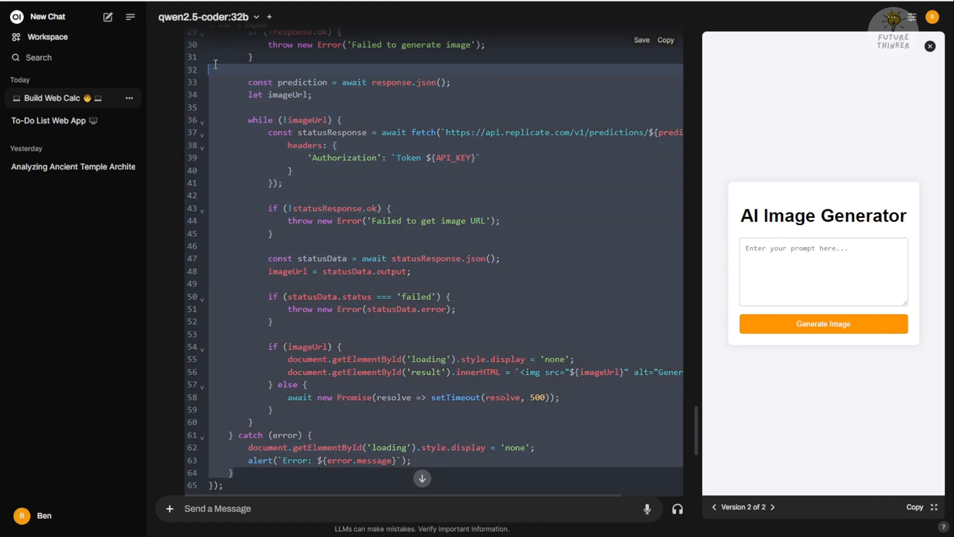
scroll("up", 3)
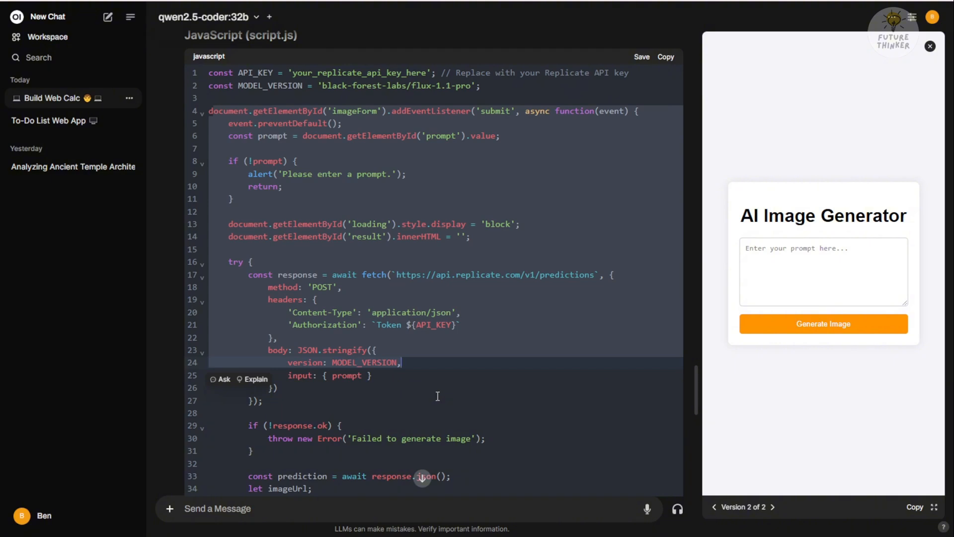
mouse_move(458, 402)
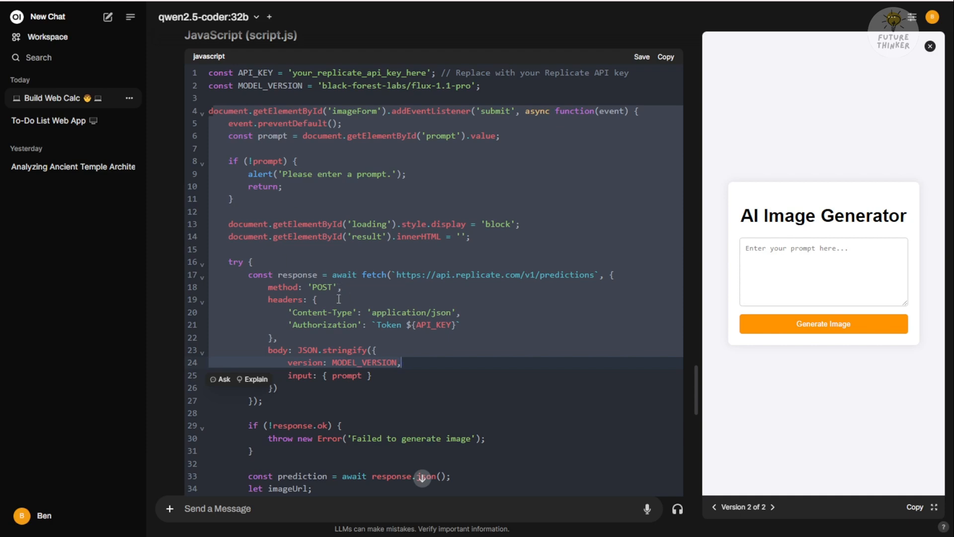
scroll("down", 3)
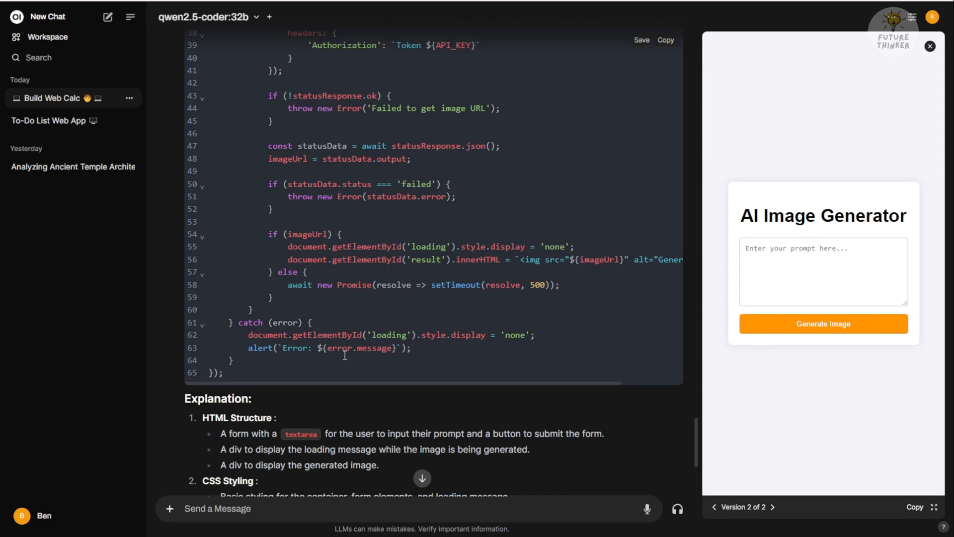
mouse_move(327, 247)
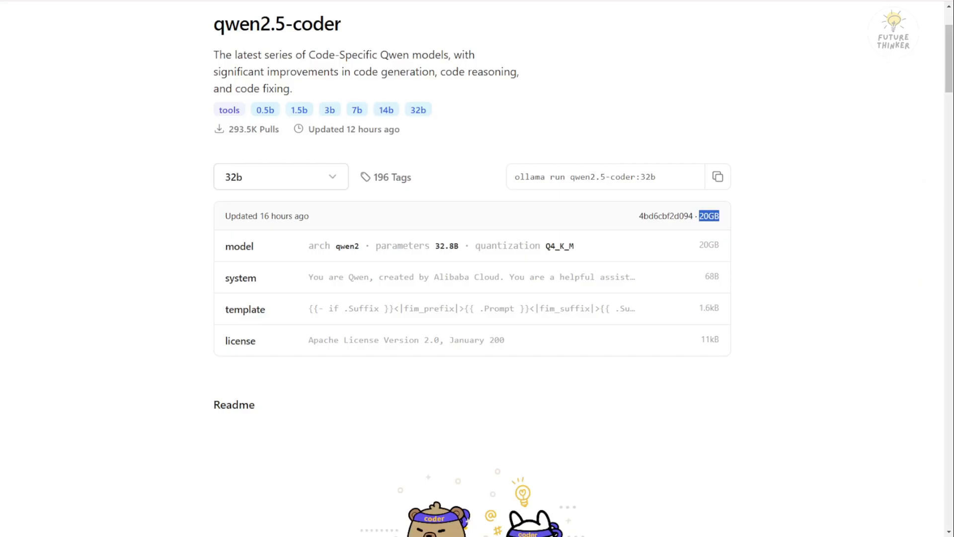
scroll("down", 3)
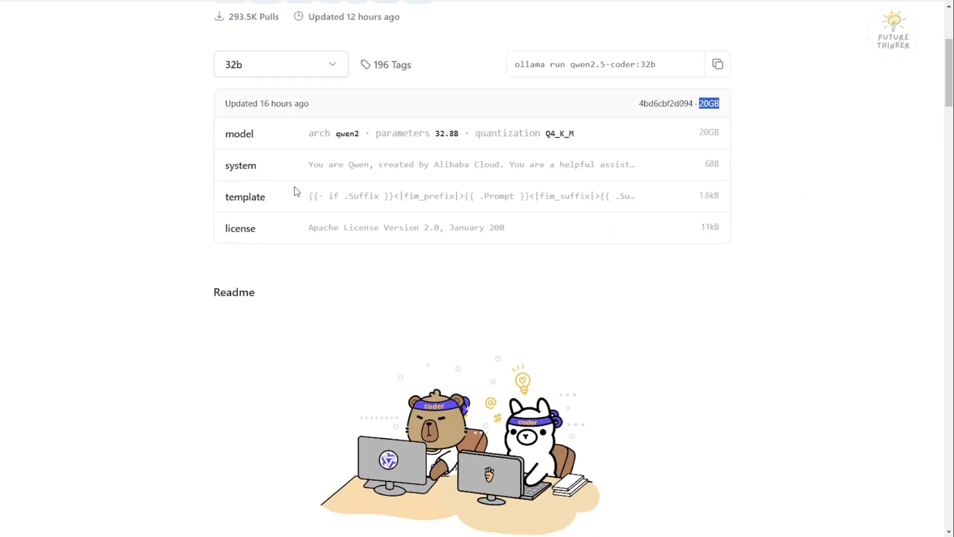
scroll("down", 3)
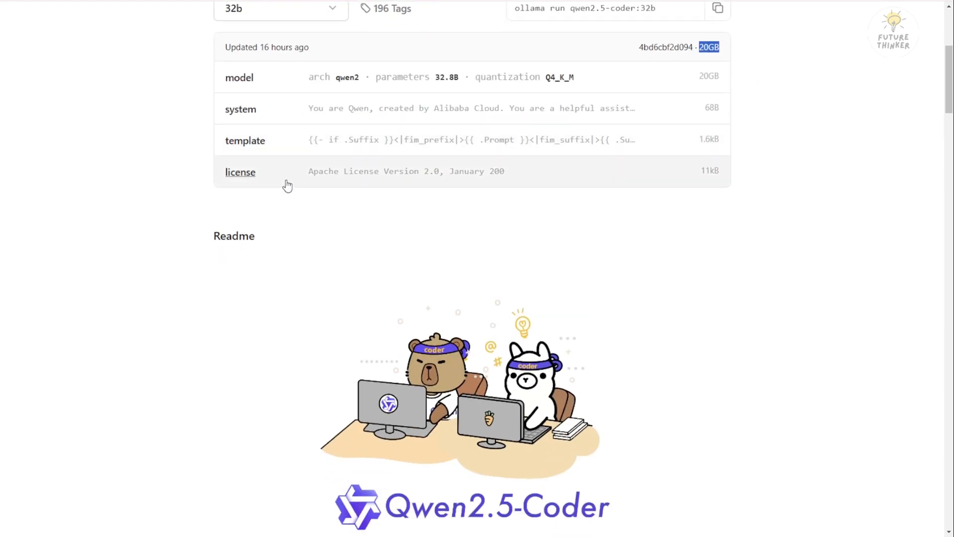